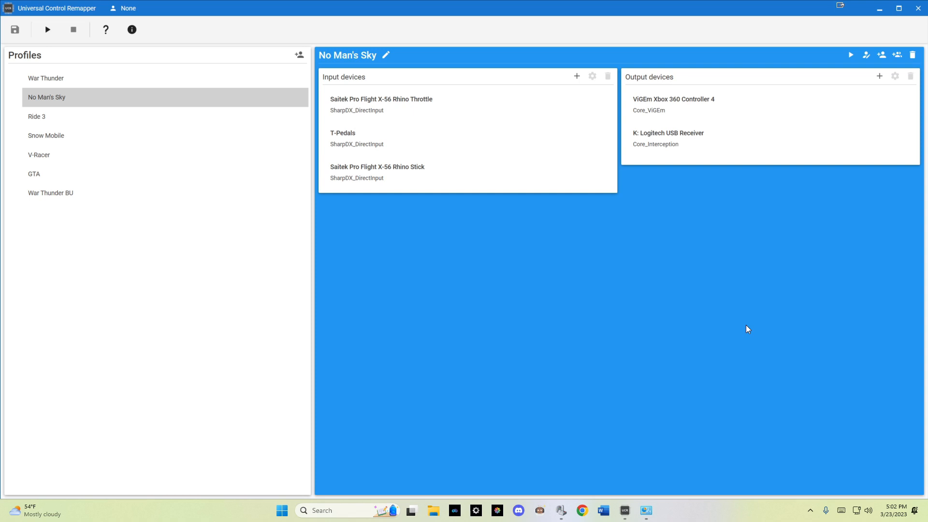
mouse_move(11, 39)
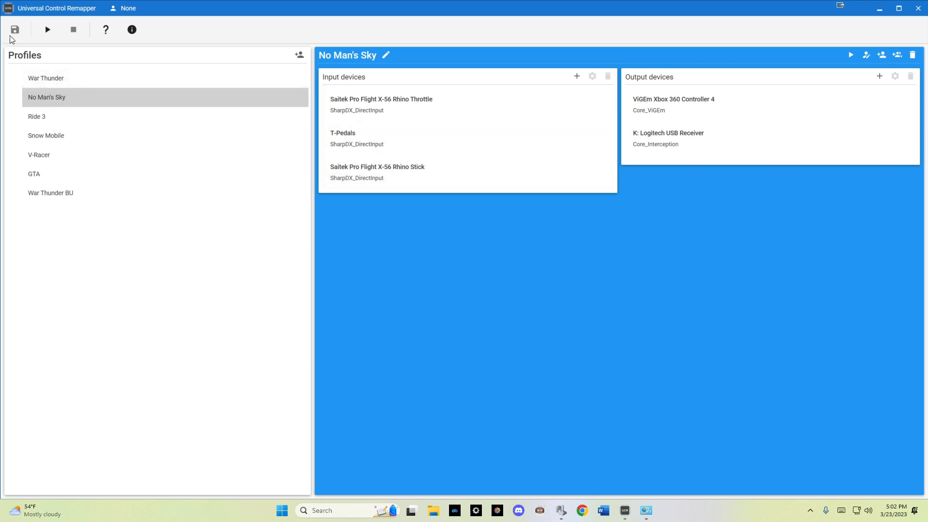
mouse_move(95, 117)
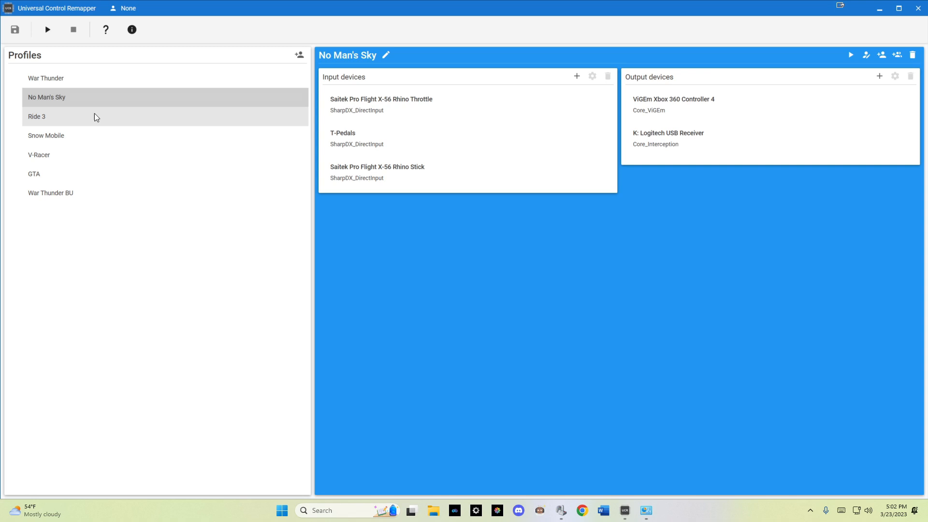
mouse_move(66, 105)
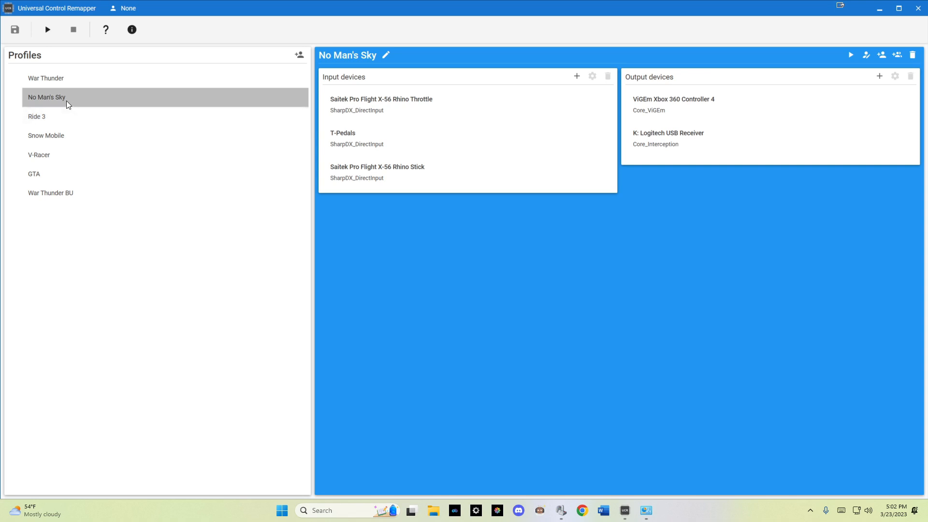
mouse_move(300, 54)
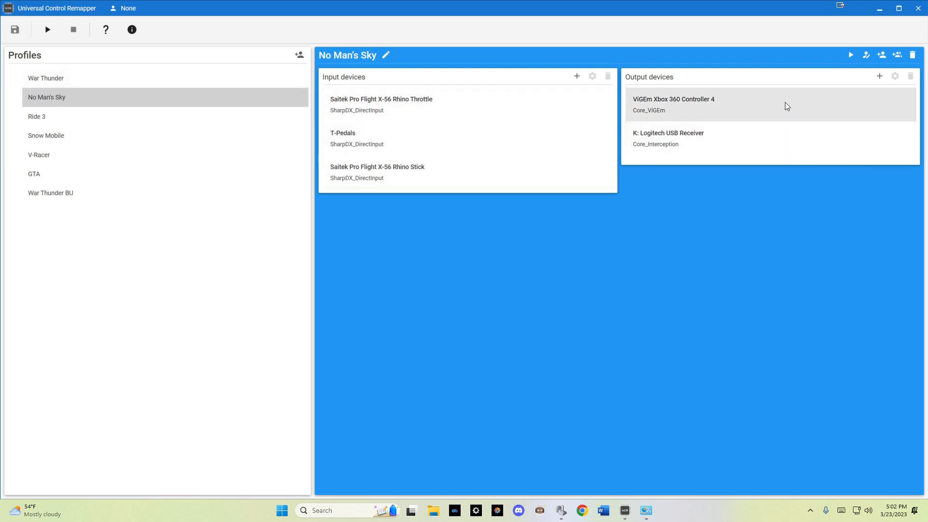
mouse_move(743, 100)
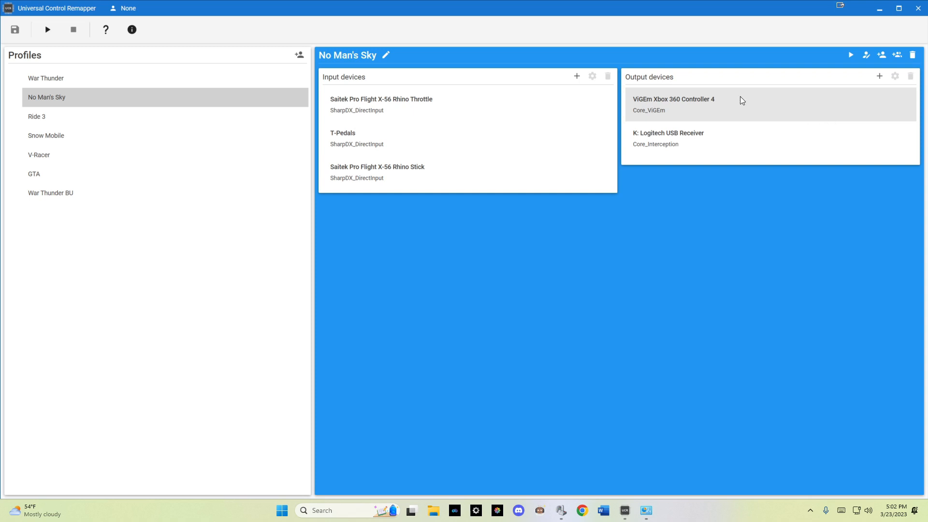
mouse_move(566, 80)
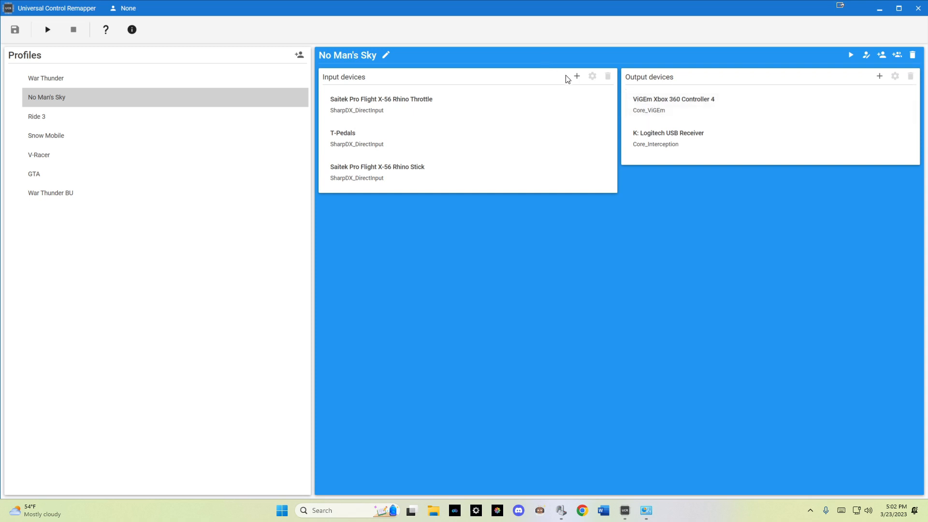
Browse the input device list, toggling HOTAS Warthog, then close it without adding devices
left_click(576, 76)
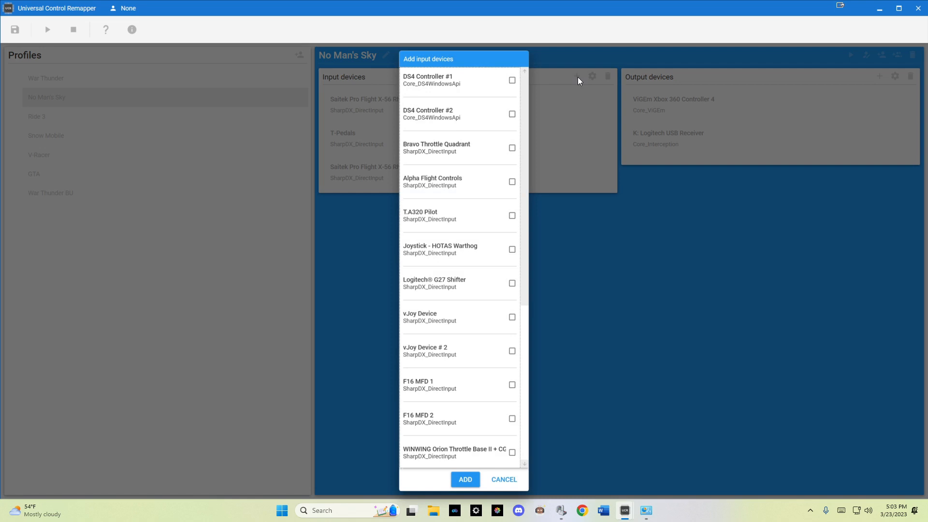
mouse_move(456, 211)
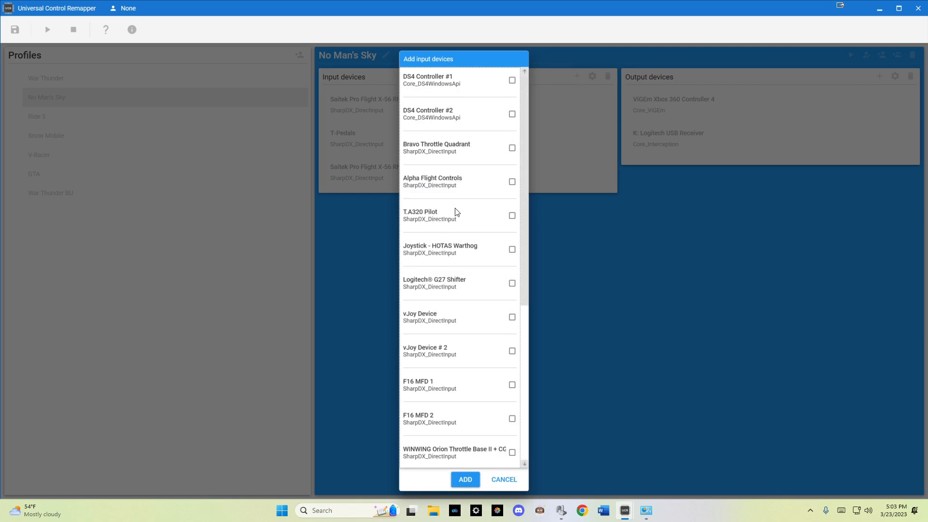
mouse_move(516, 248)
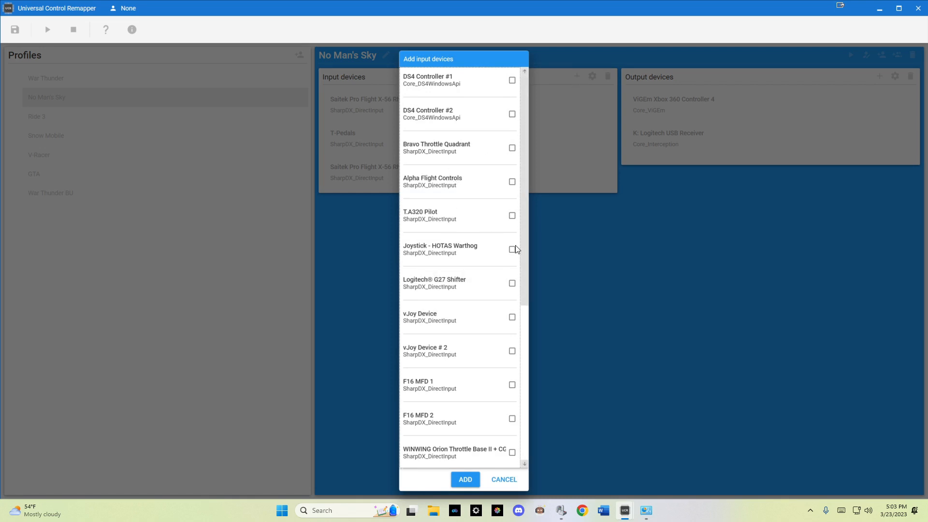
left_click(512, 250)
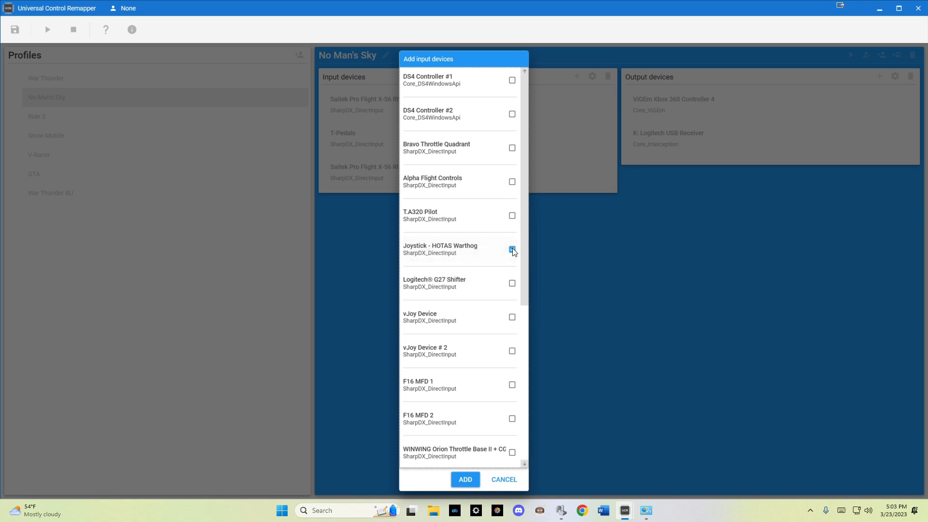
left_click(511, 249)
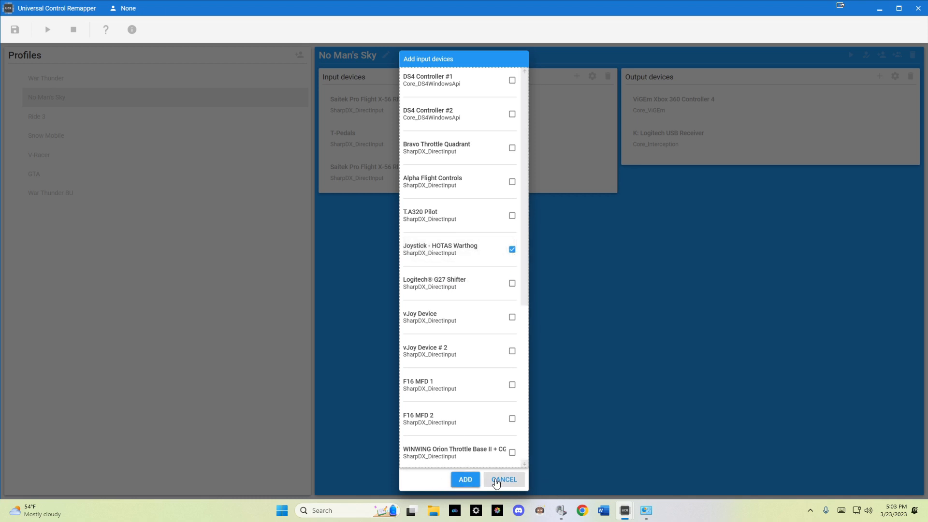
left_click(504, 480)
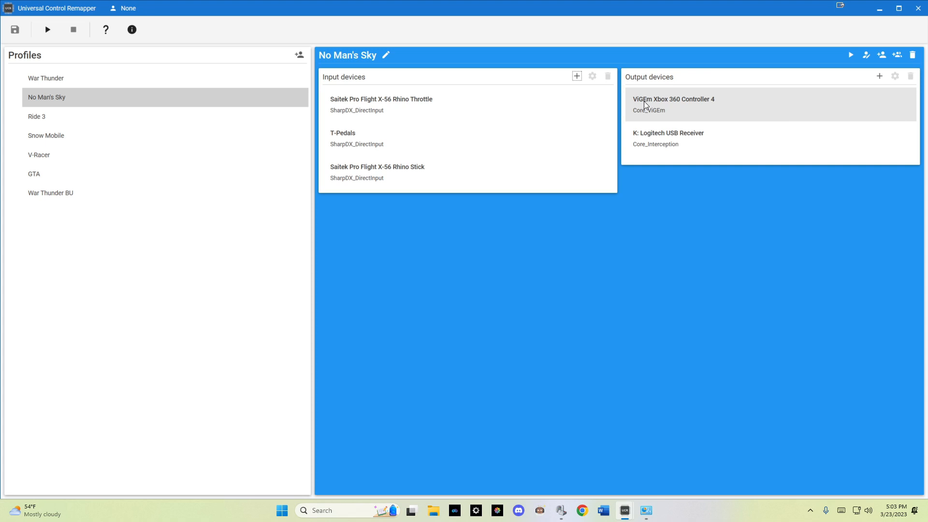
mouse_move(654, 112)
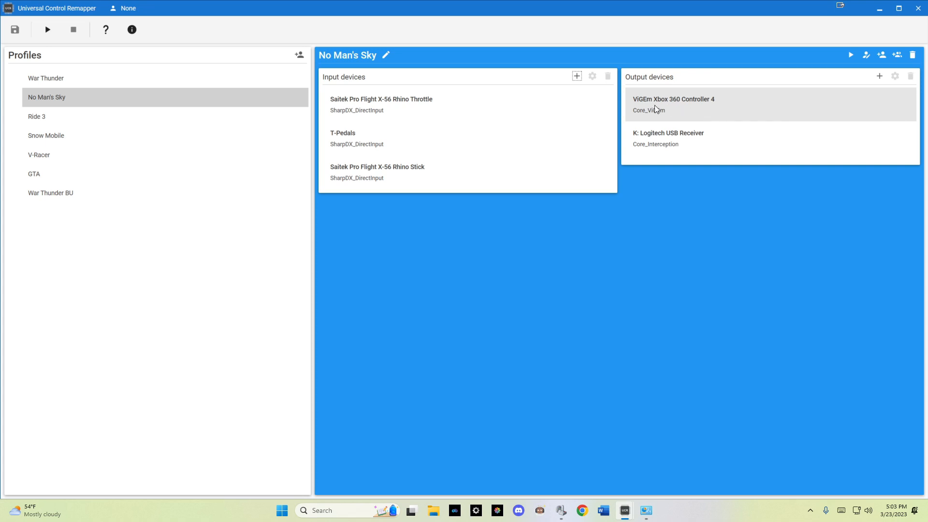
mouse_move(679, 111)
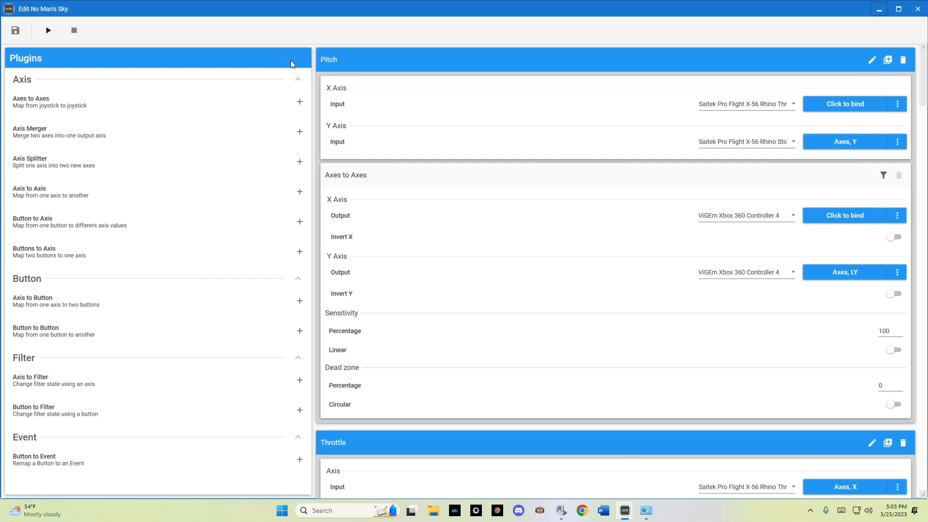
mouse_move(84, 108)
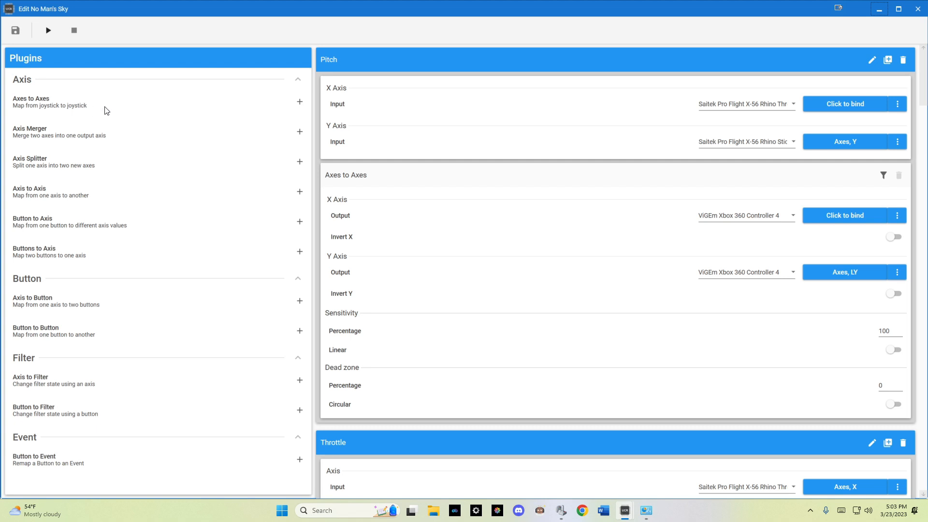
mouse_move(14, 107)
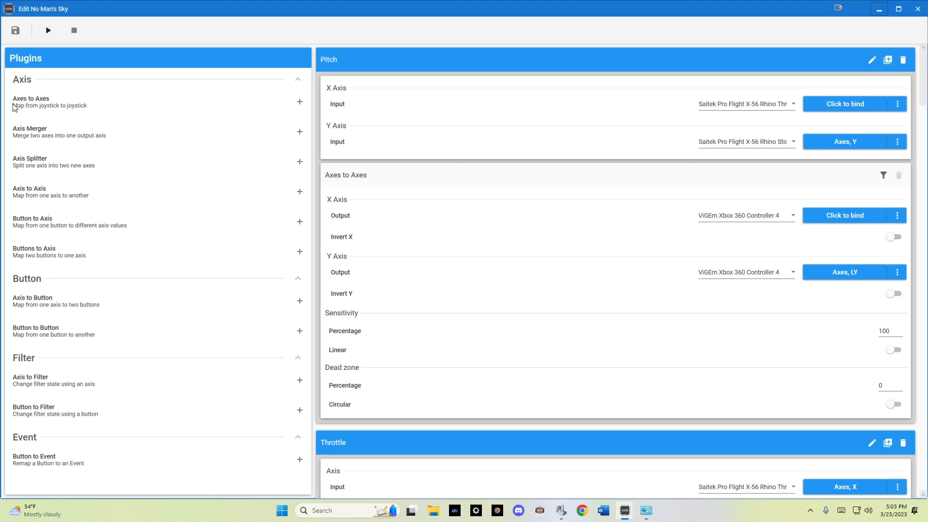
mouse_move(26, 107)
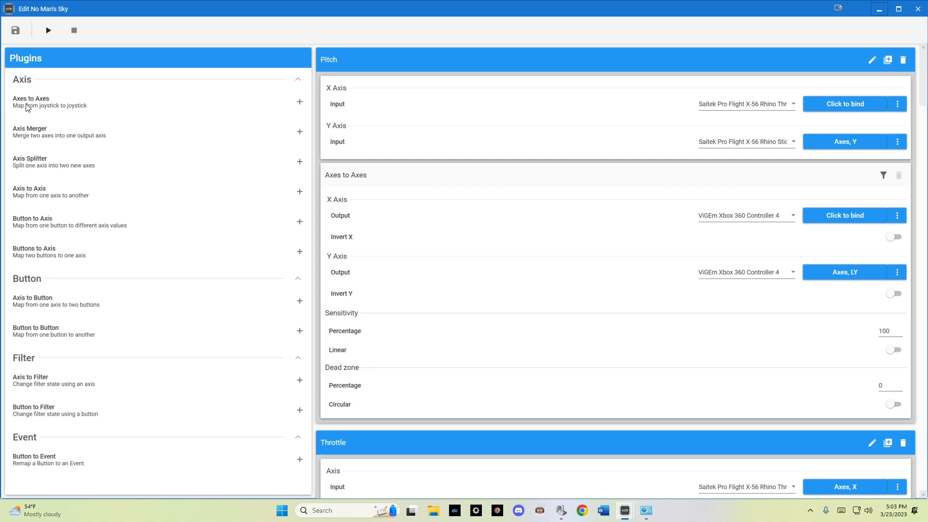
mouse_move(93, 109)
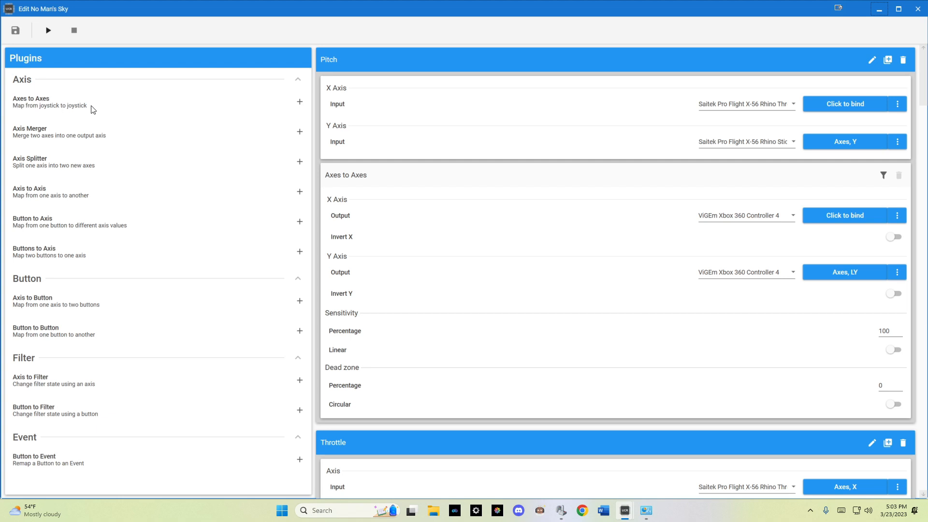
mouse_move(67, 138)
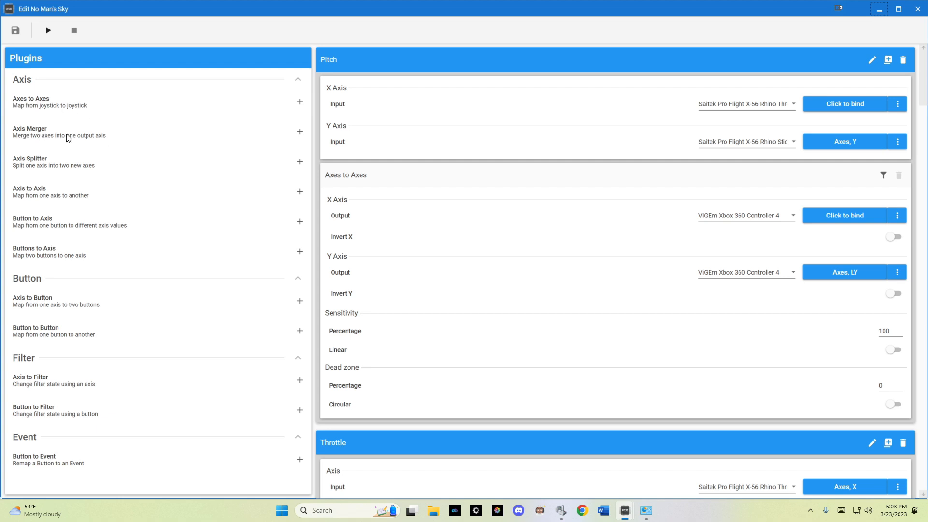
mouse_move(61, 171)
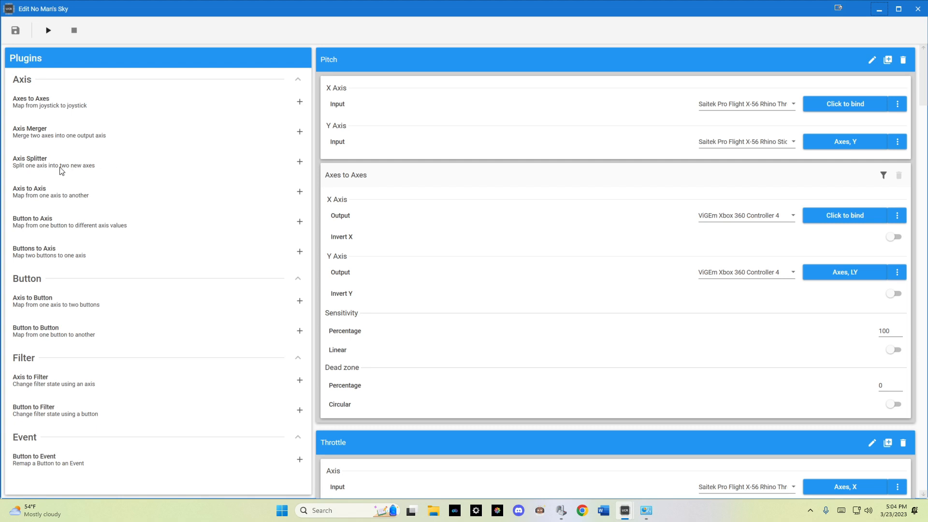
mouse_move(67, 206)
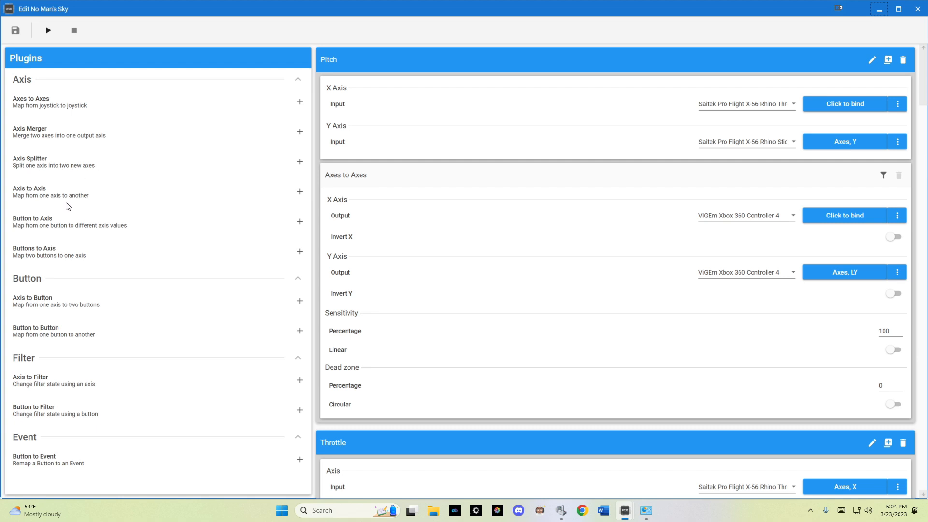
mouse_move(81, 297)
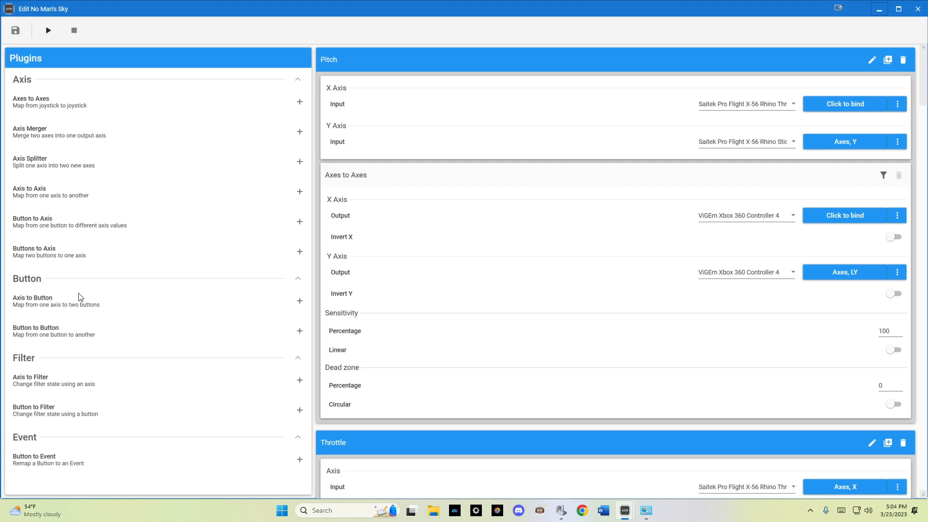
mouse_move(55, 323)
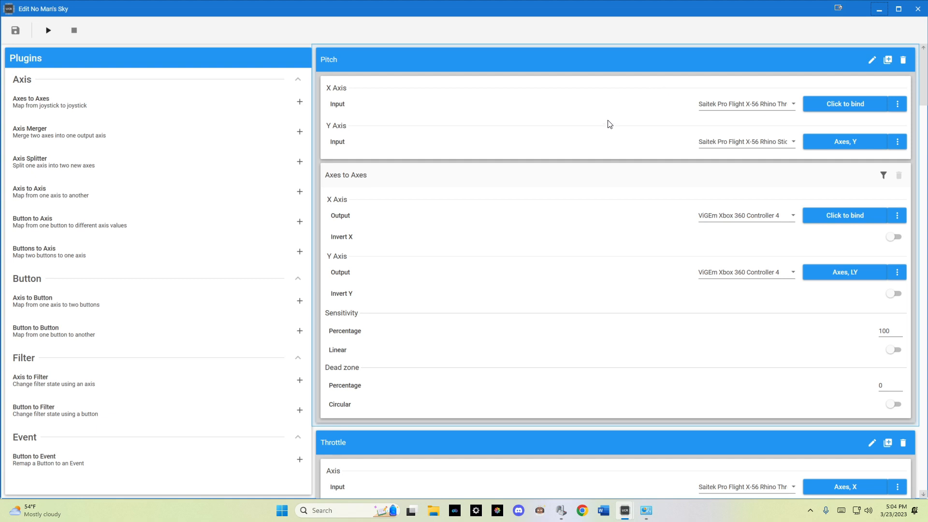
mouse_move(603, 108)
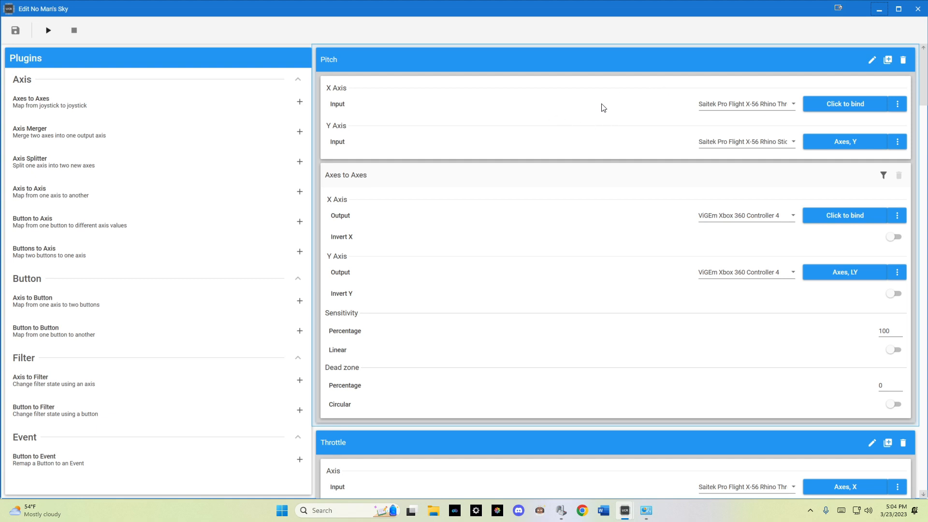
mouse_move(784, 120)
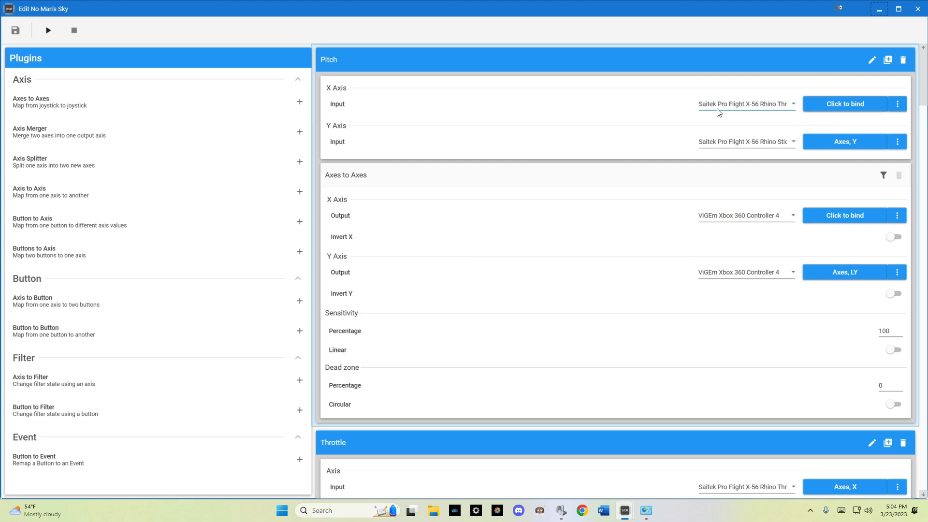
mouse_move(768, 112)
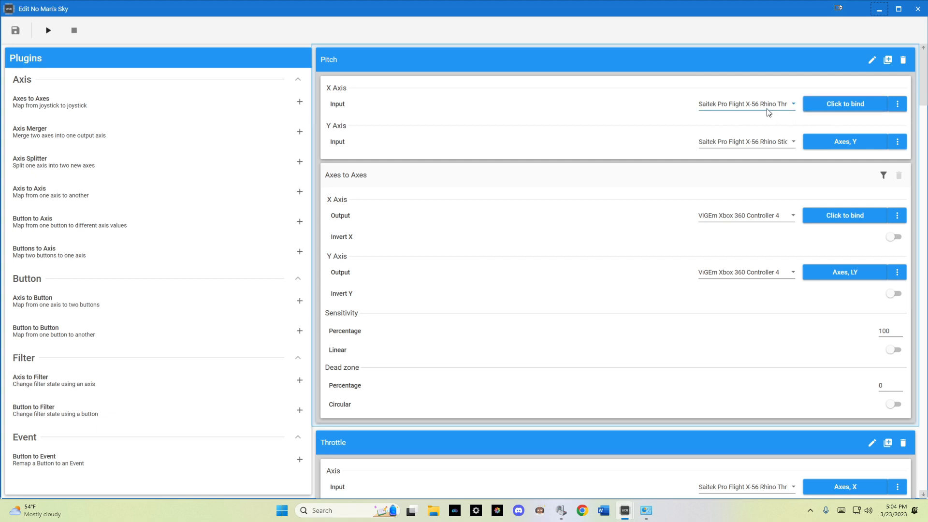
mouse_move(846, 103)
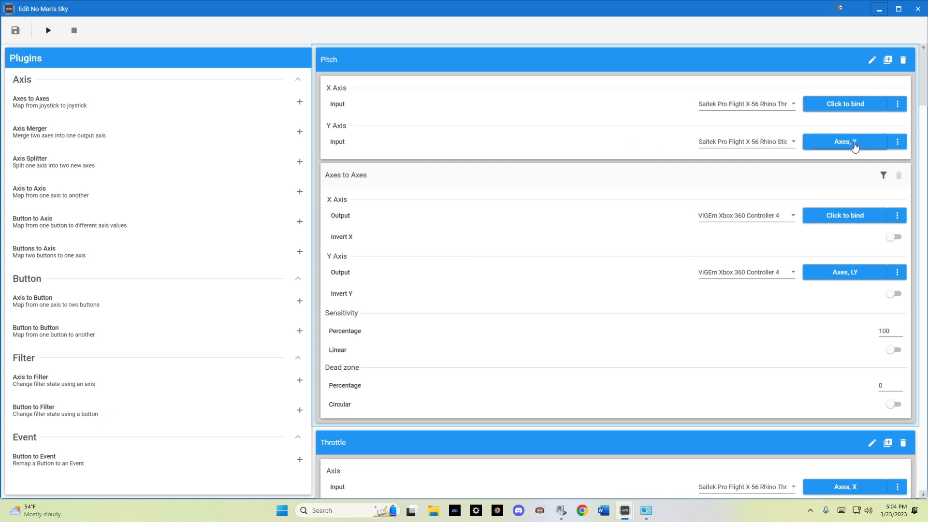
mouse_move(753, 147)
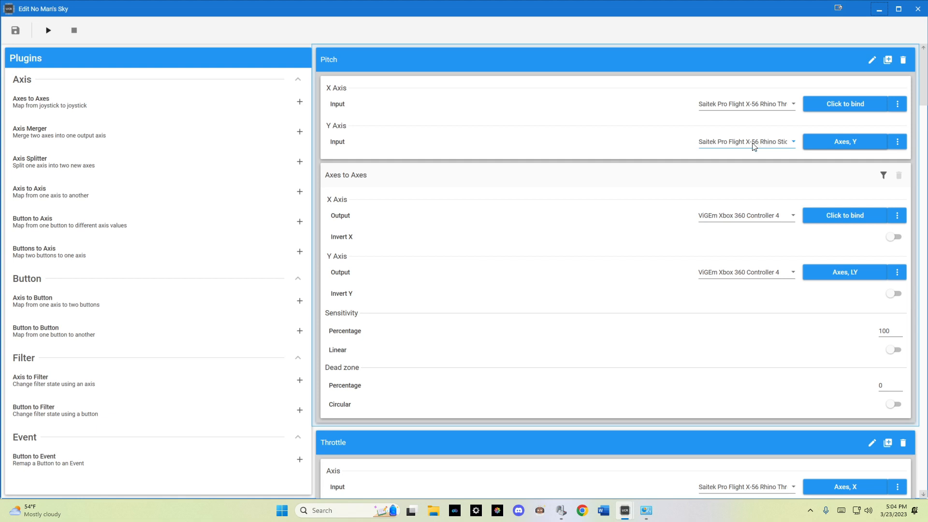
mouse_move(783, 148)
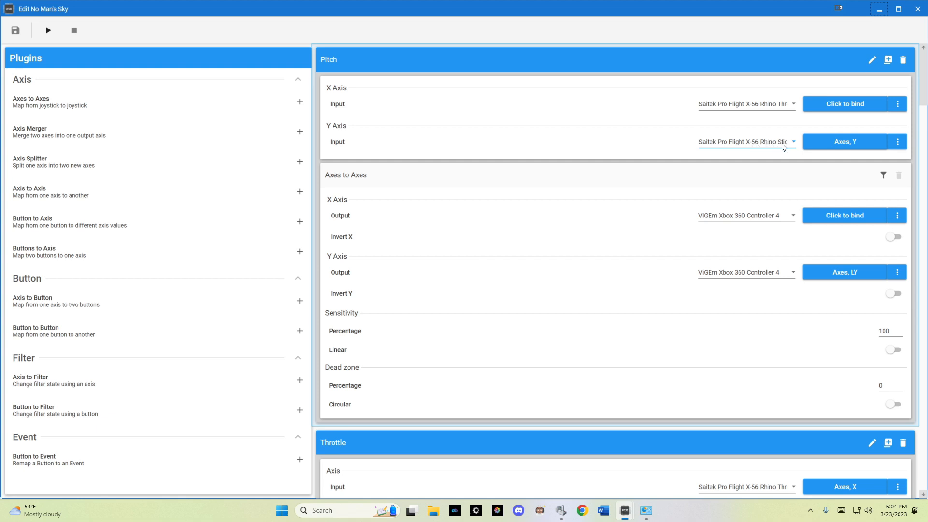
mouse_move(774, 277)
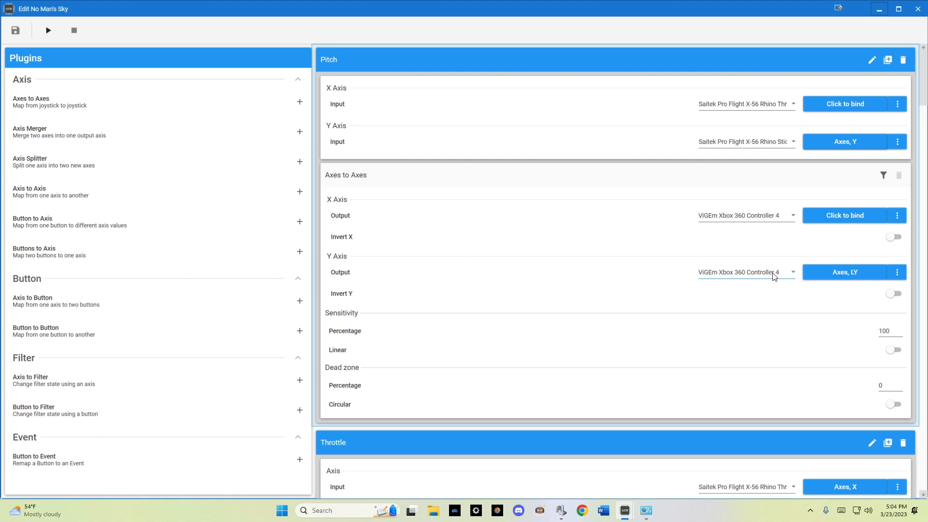
mouse_move(770, 277)
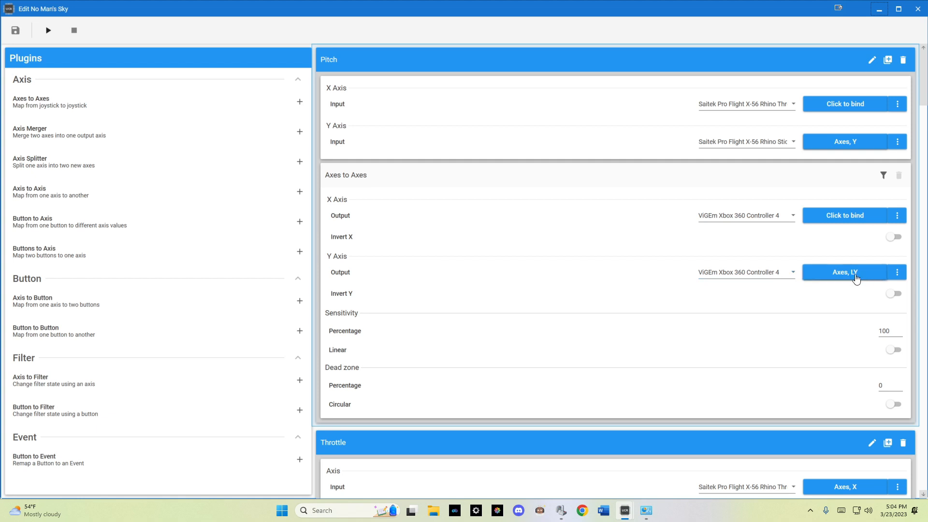
mouse_move(880, 174)
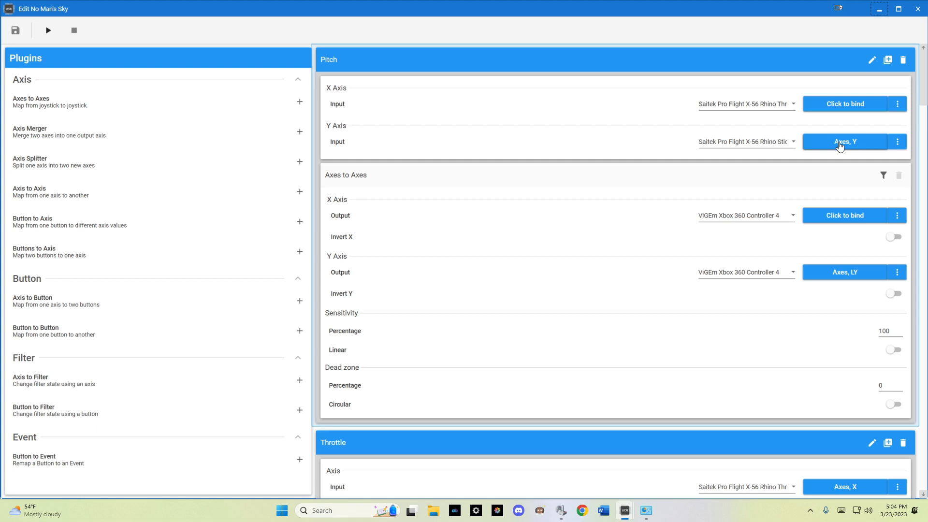
mouse_move(889, 147)
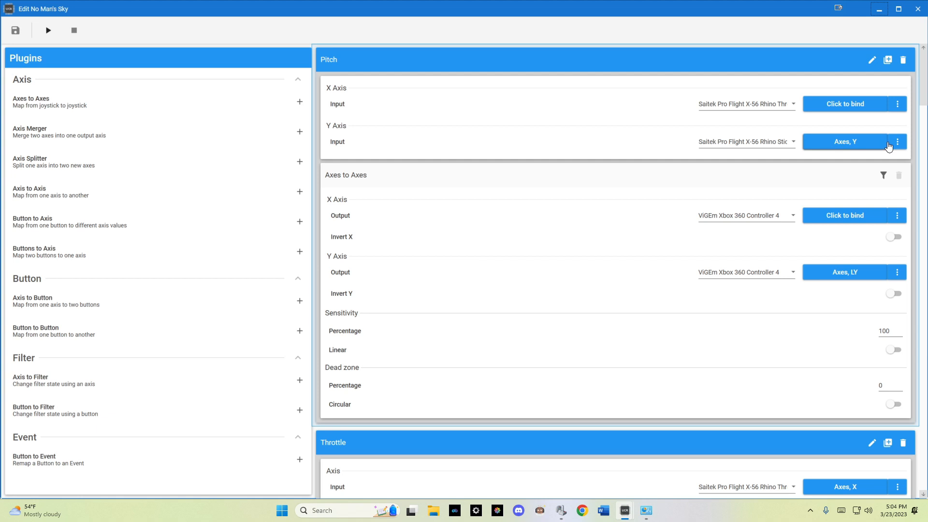
left_click(896, 142)
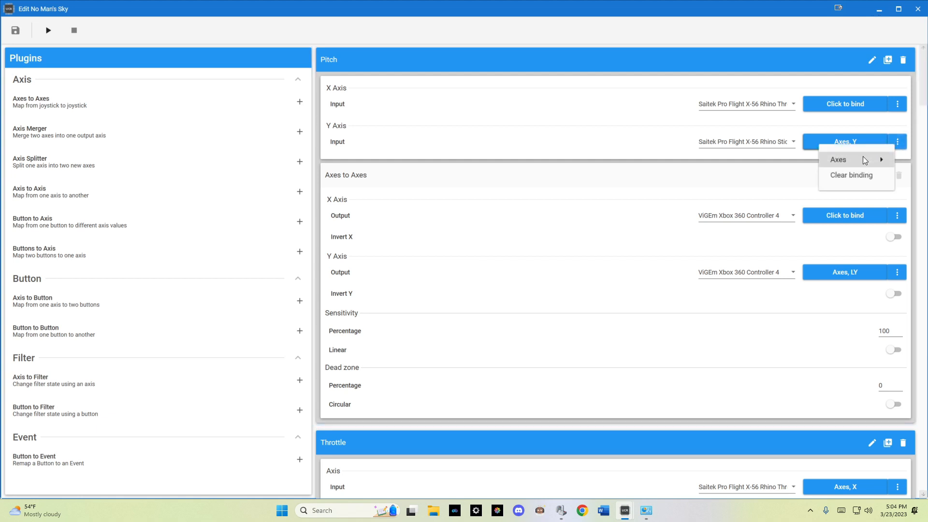
mouse_move(838, 159)
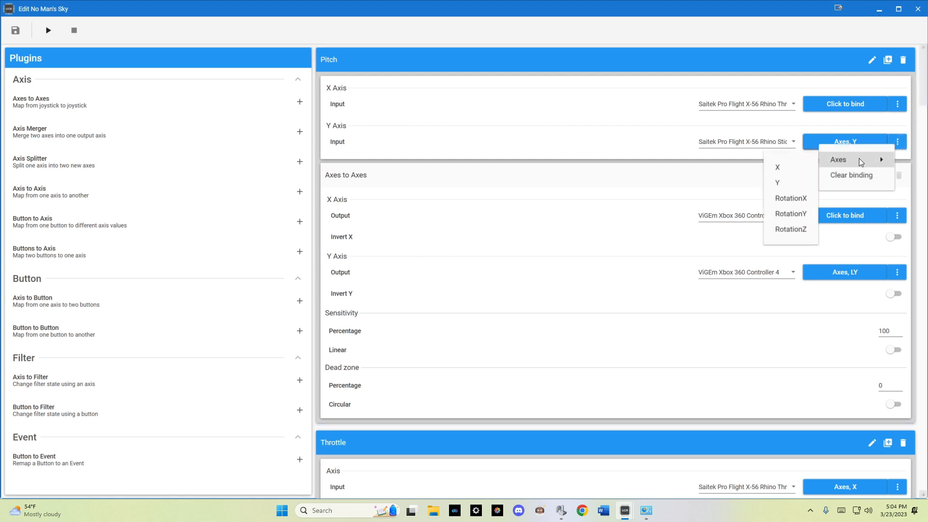
mouse_move(785, 187)
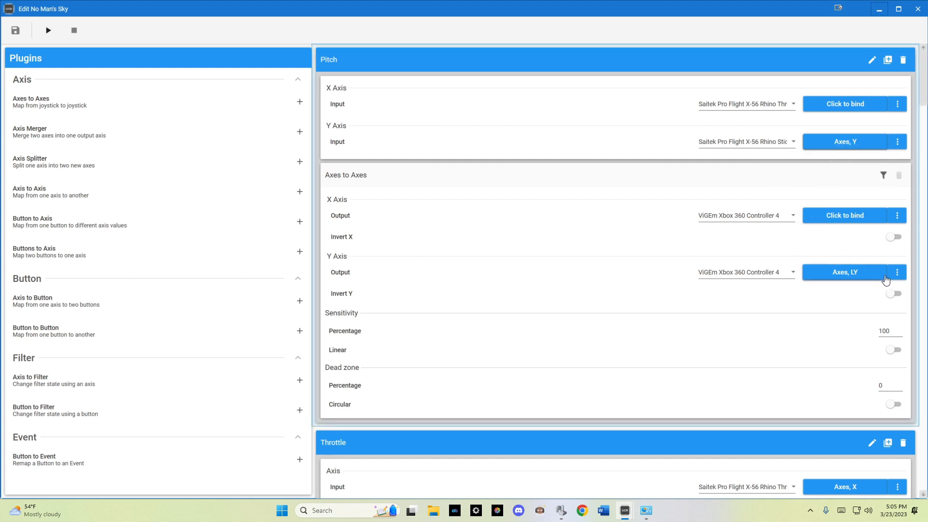
mouse_move(866, 276)
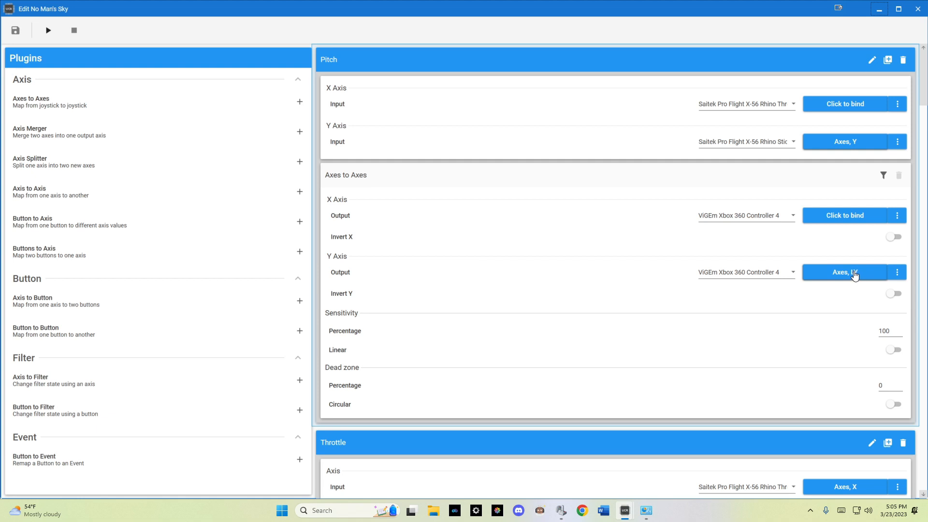
mouse_move(894, 277)
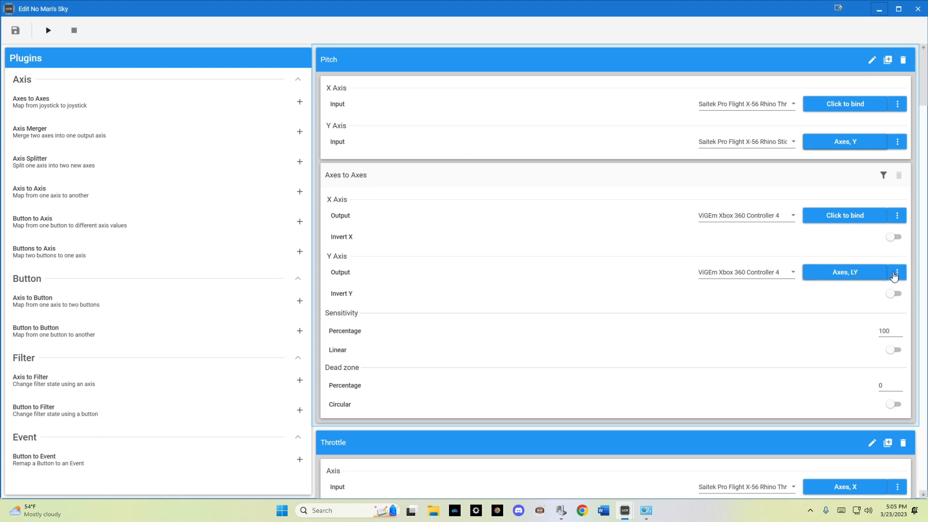
left_click(897, 272)
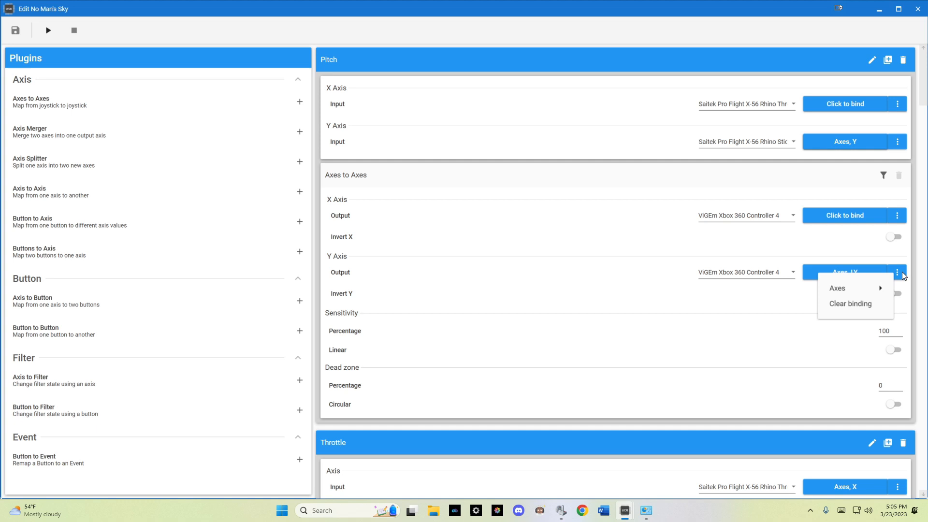
mouse_move(837, 288)
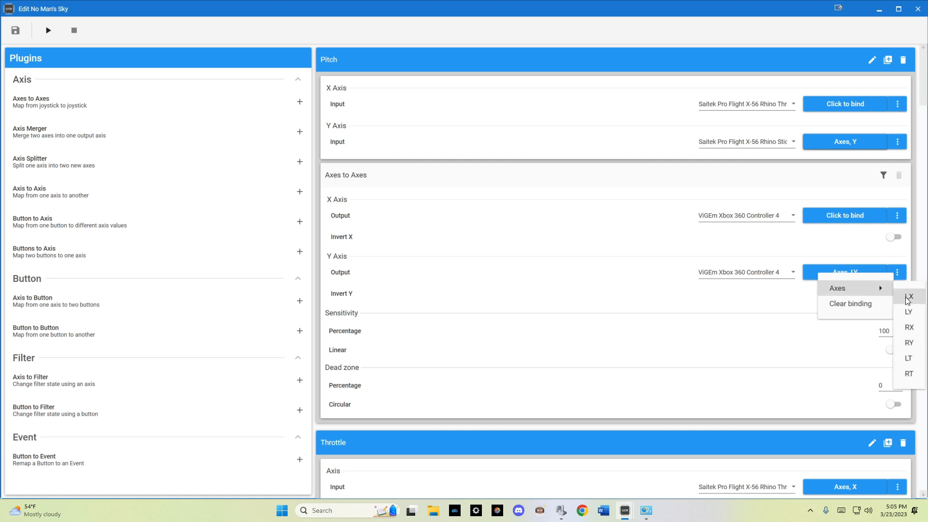
left_click(909, 312)
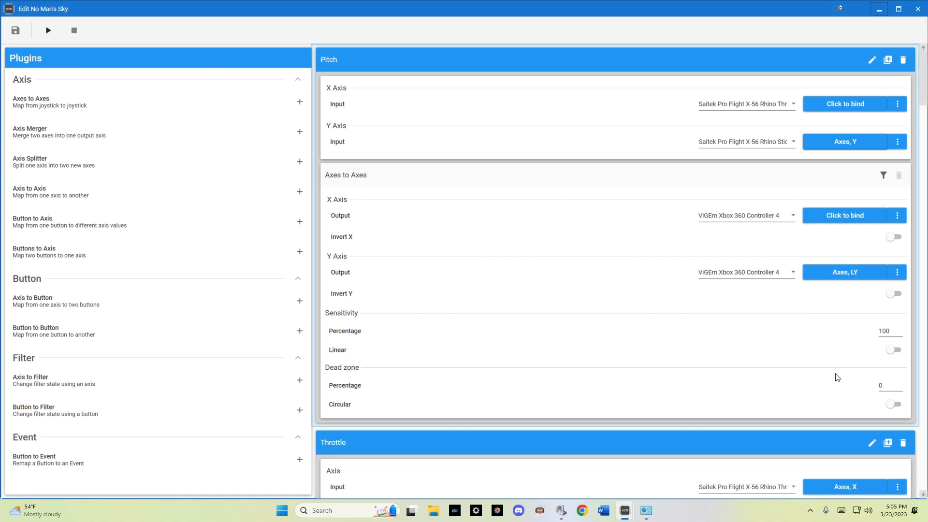
mouse_move(875, 353)
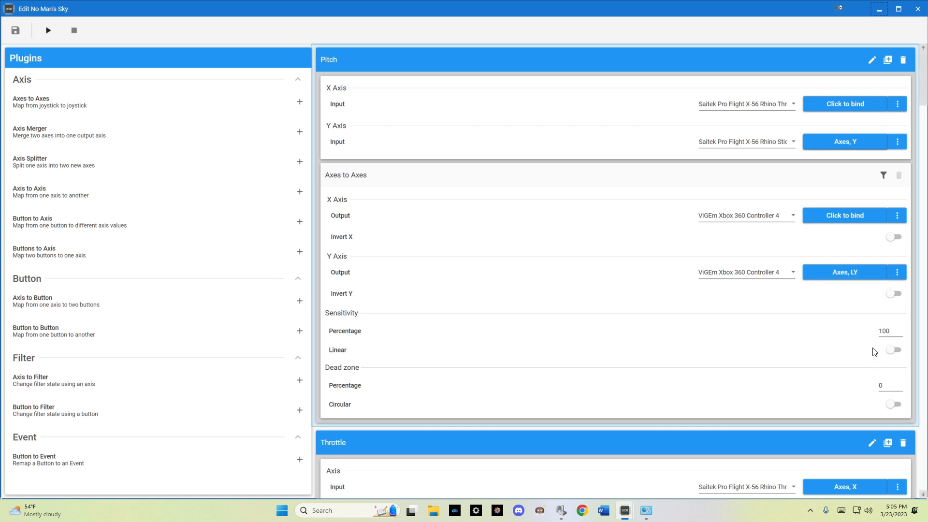
mouse_move(870, 372)
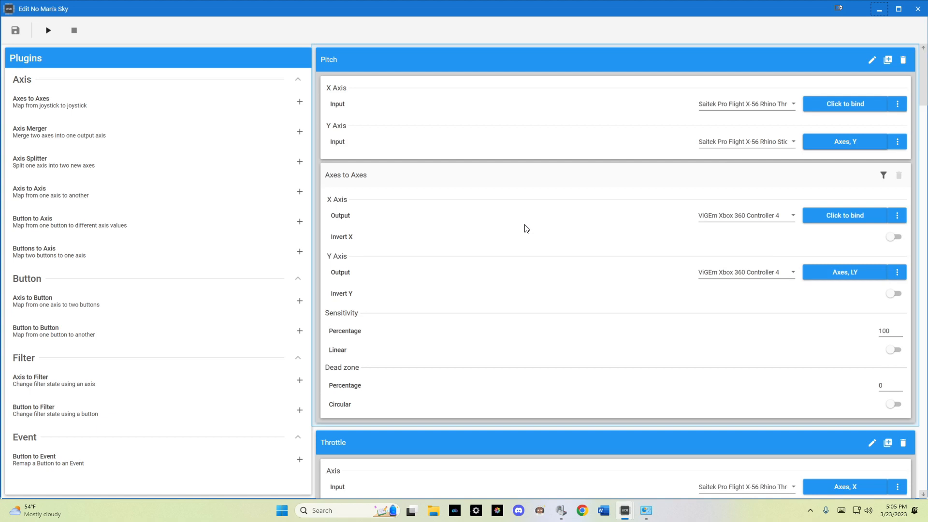
mouse_move(338, 181)
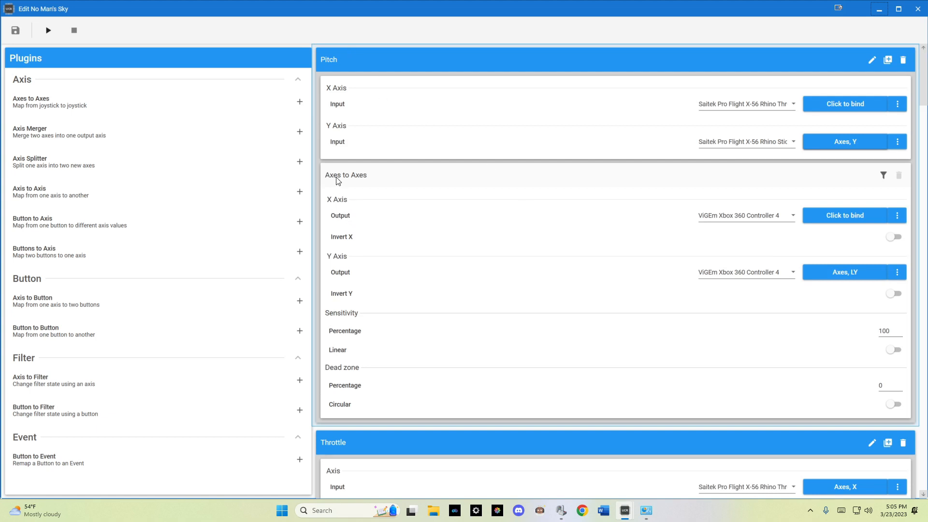
mouse_move(48, 108)
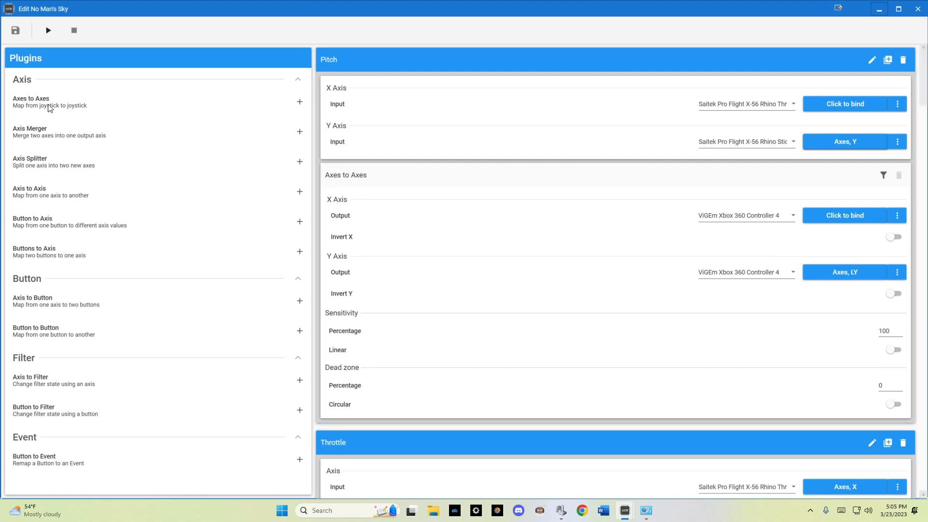
mouse_move(300, 102)
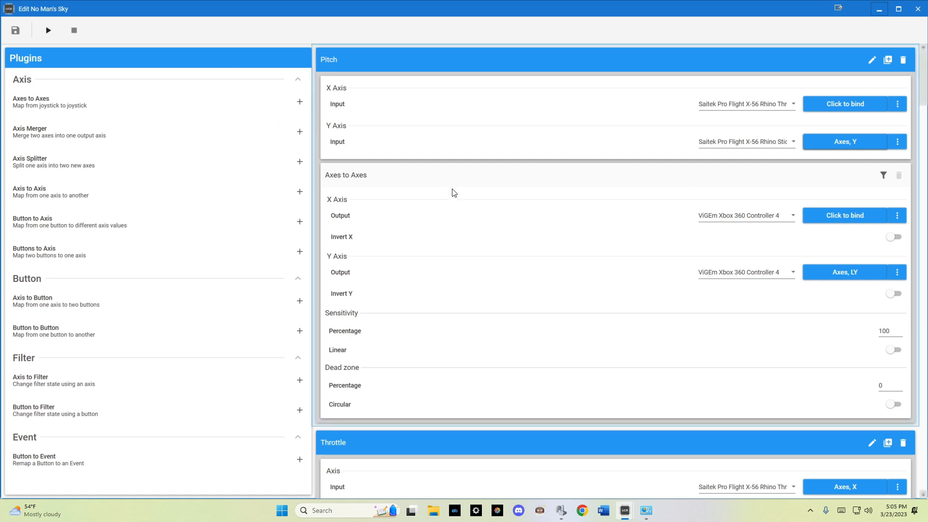
scroll("down", 3)
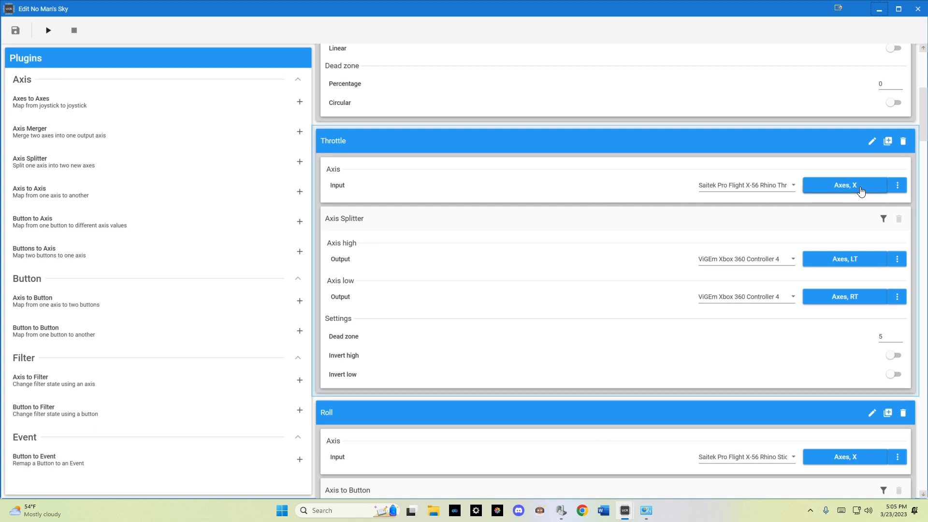
mouse_move(759, 190)
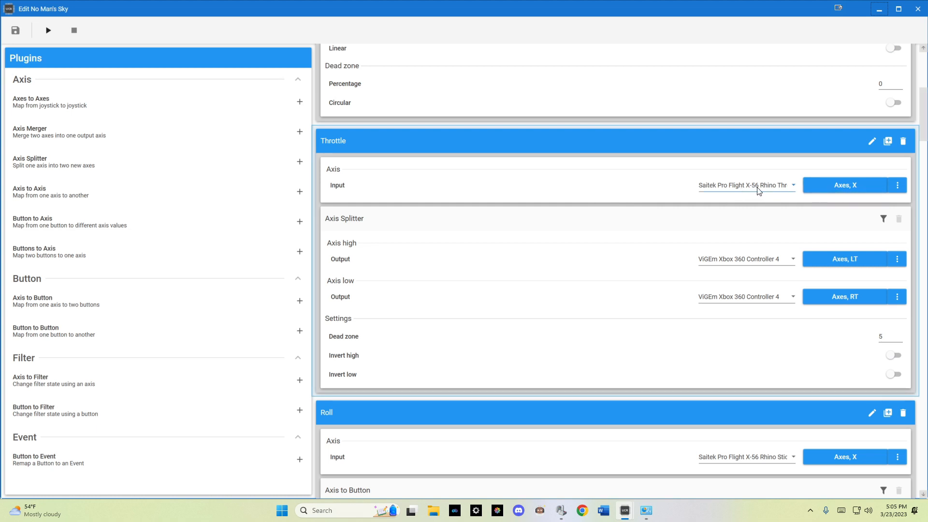
mouse_move(870, 196)
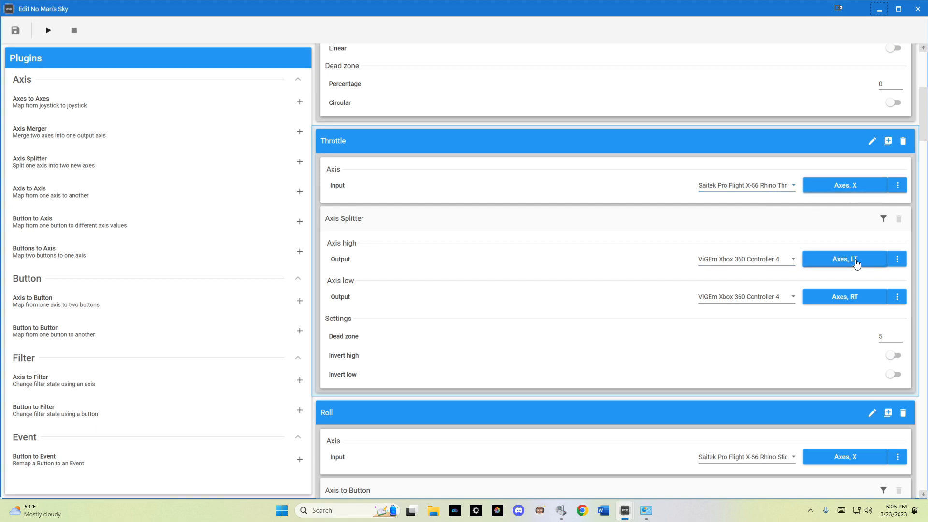
mouse_move(788, 289)
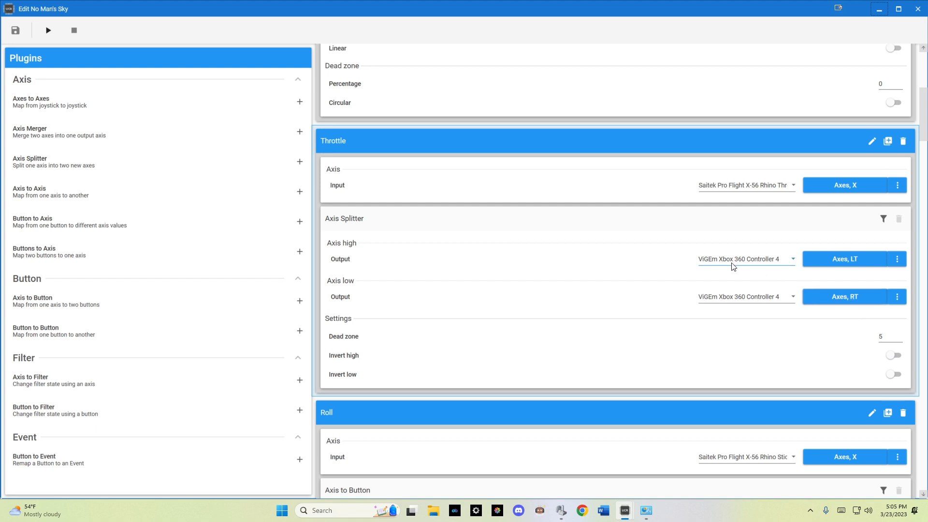
mouse_move(723, 265)
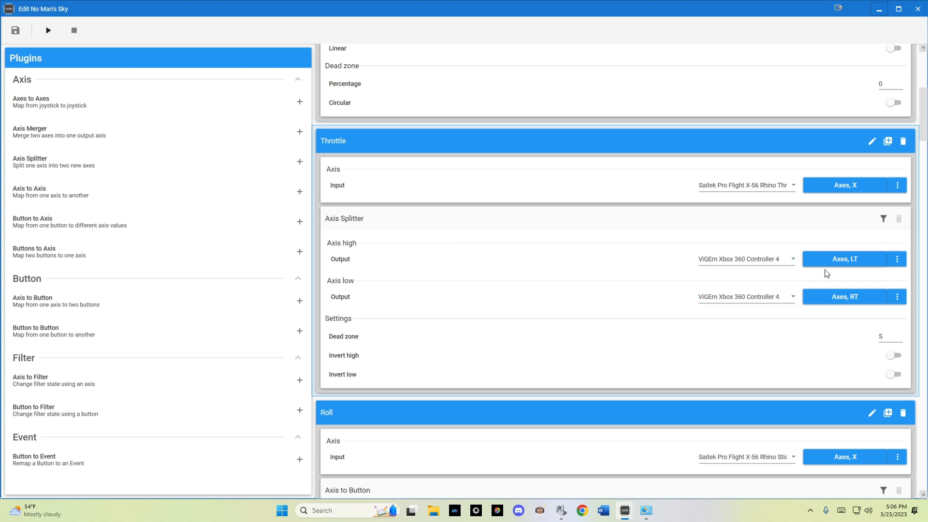
mouse_move(826, 245)
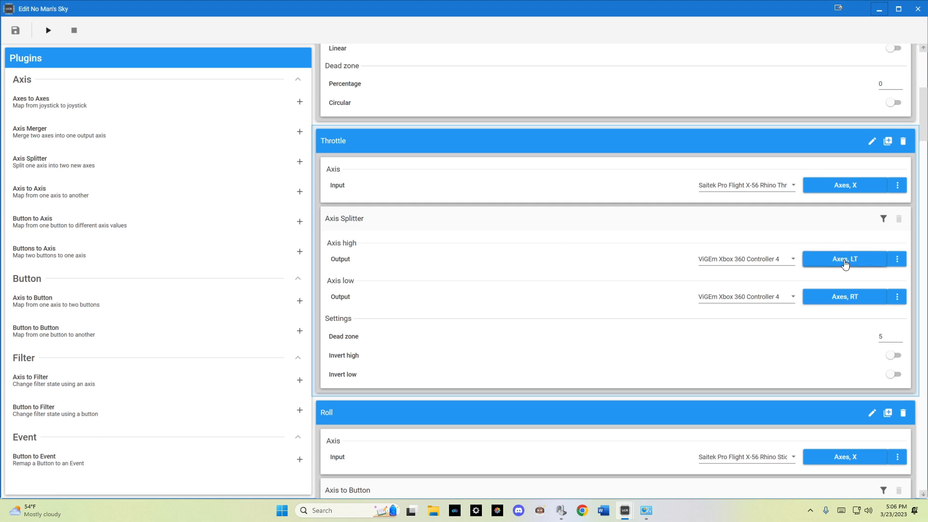
mouse_move(845, 299)
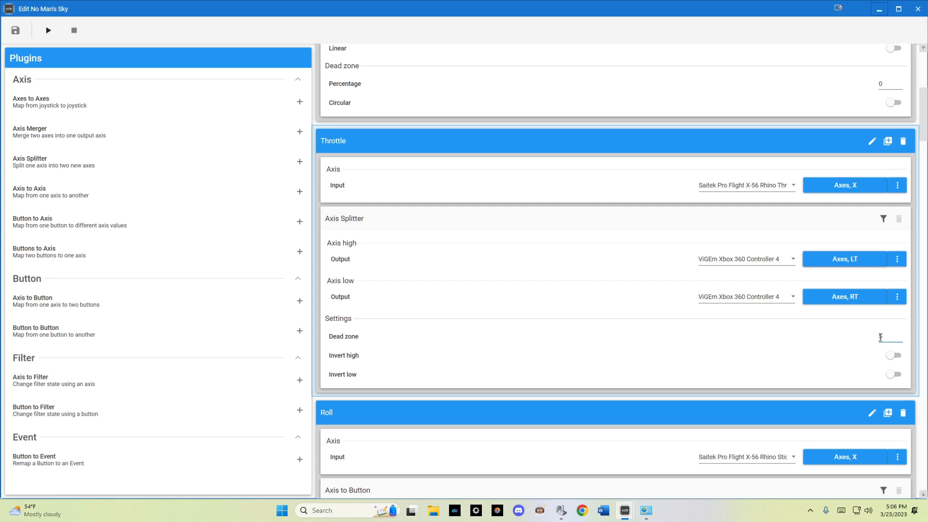
Enter 5 as the Throttle Axis Splitter's dead zone
type("5")
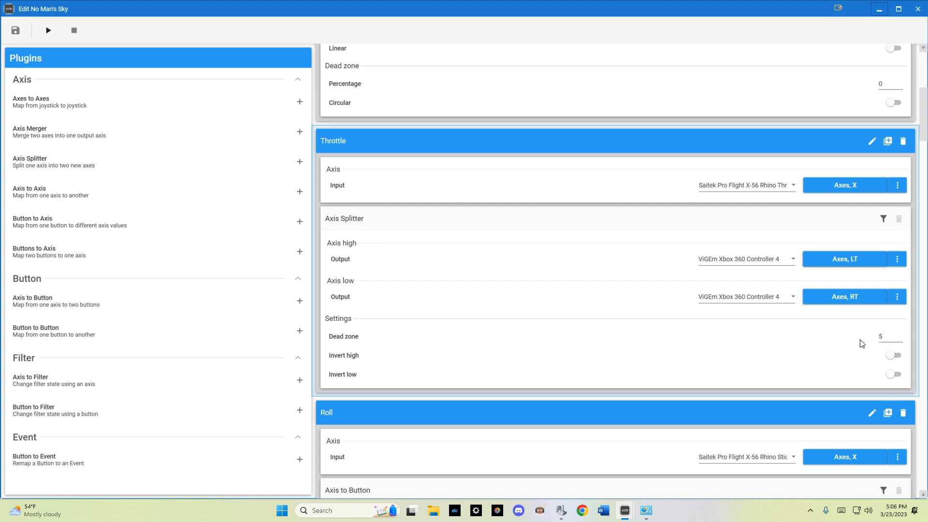
scroll("down", 3)
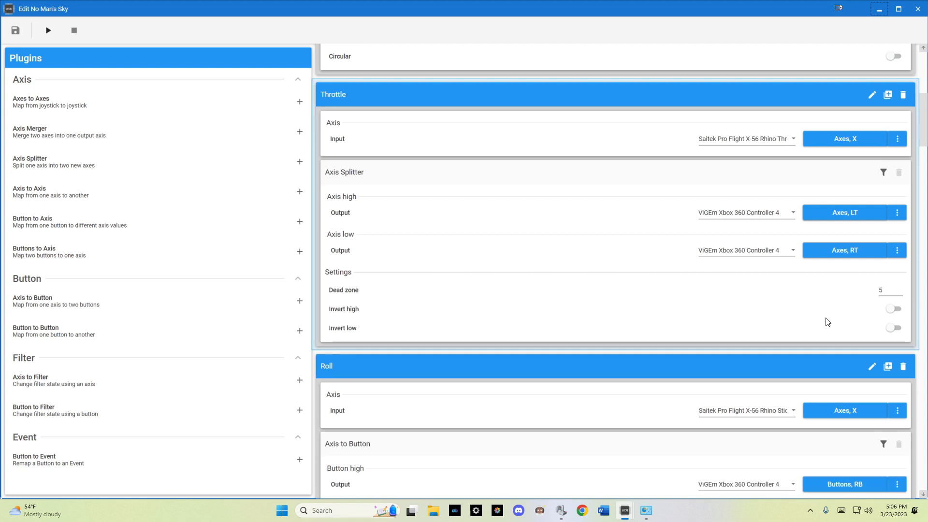
scroll("down", 3)
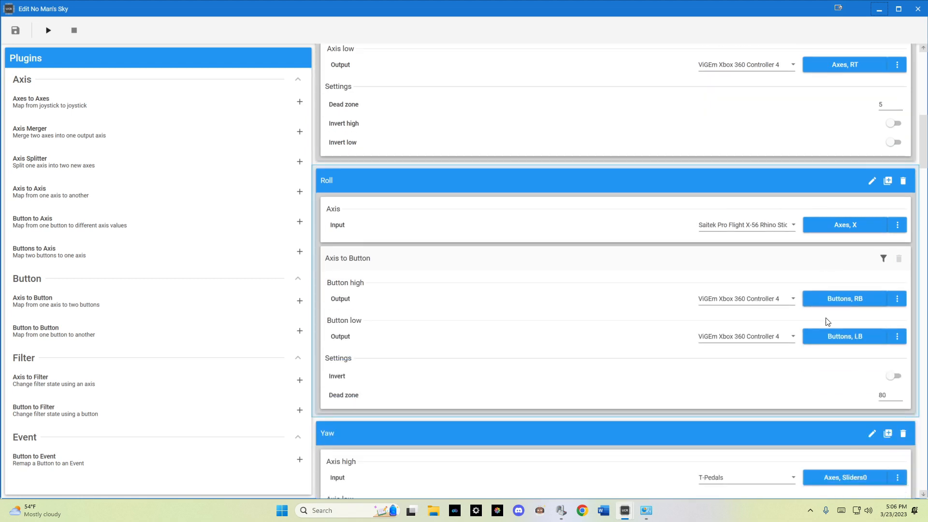
mouse_move(352, 262)
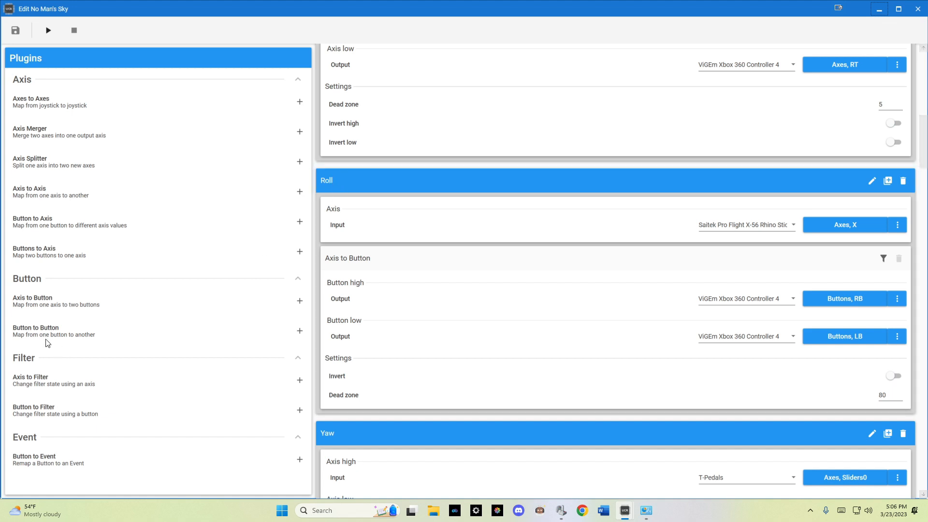
mouse_move(300, 307)
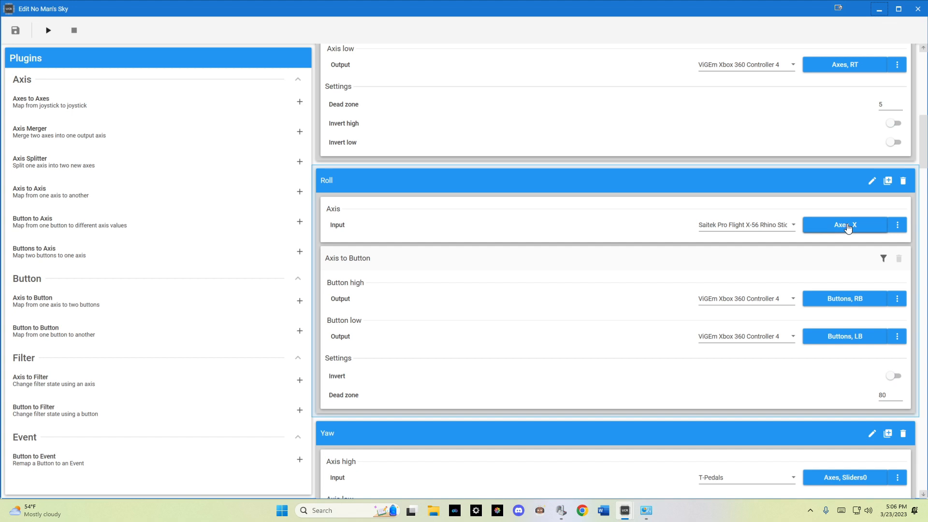
mouse_move(857, 312)
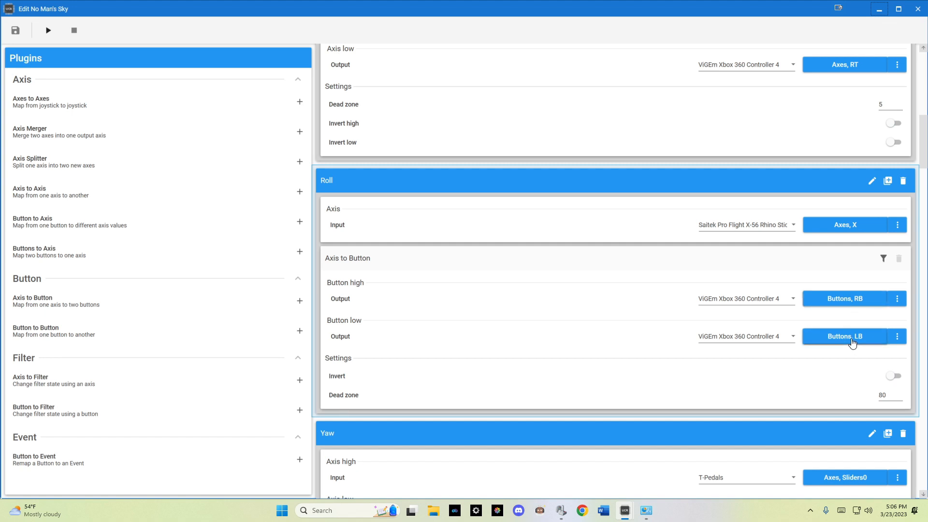
left_click(882, 395)
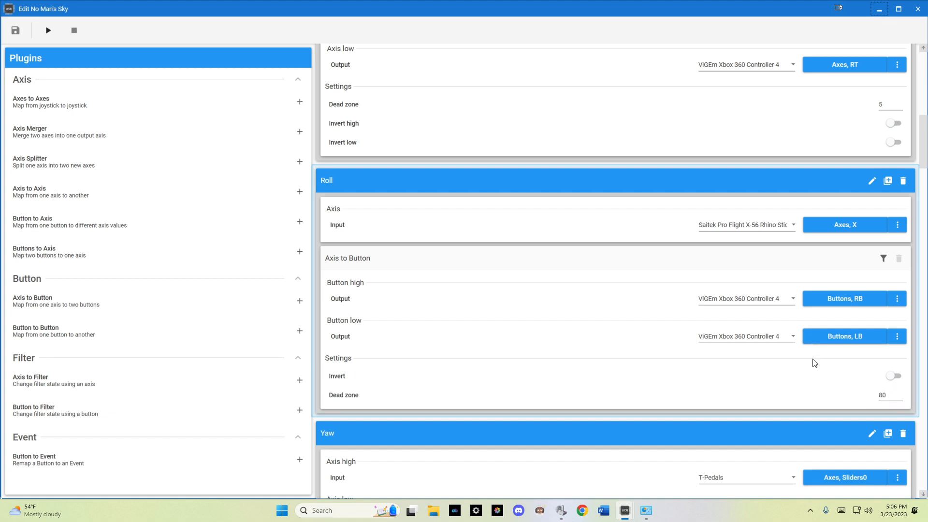
mouse_move(833, 388)
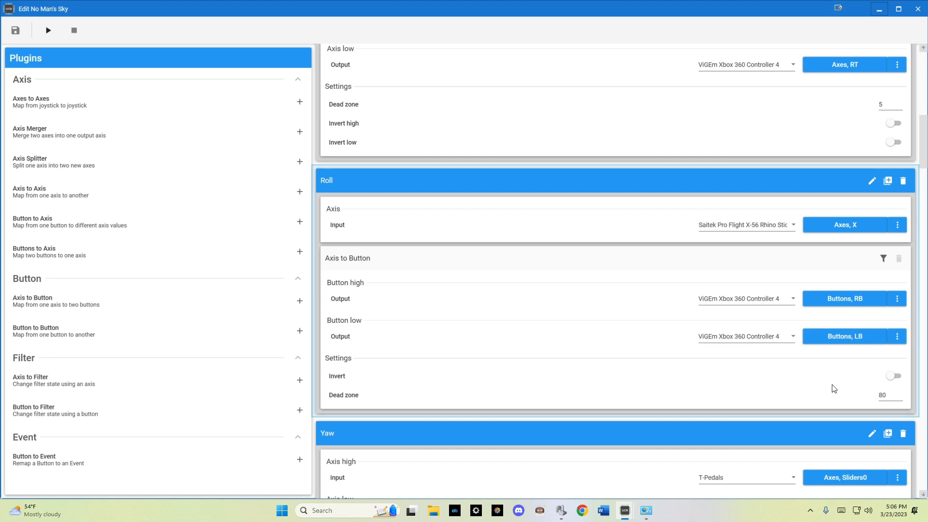
mouse_move(838, 367)
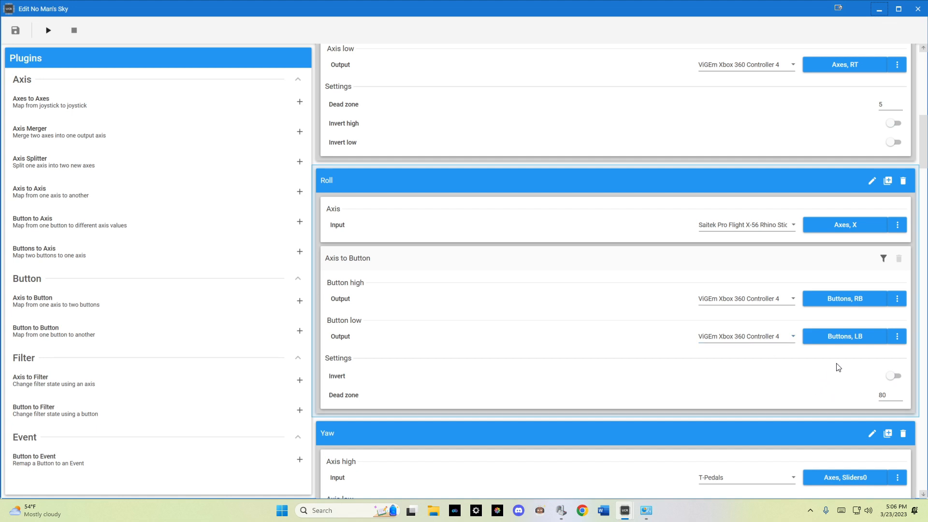
mouse_move(811, 366)
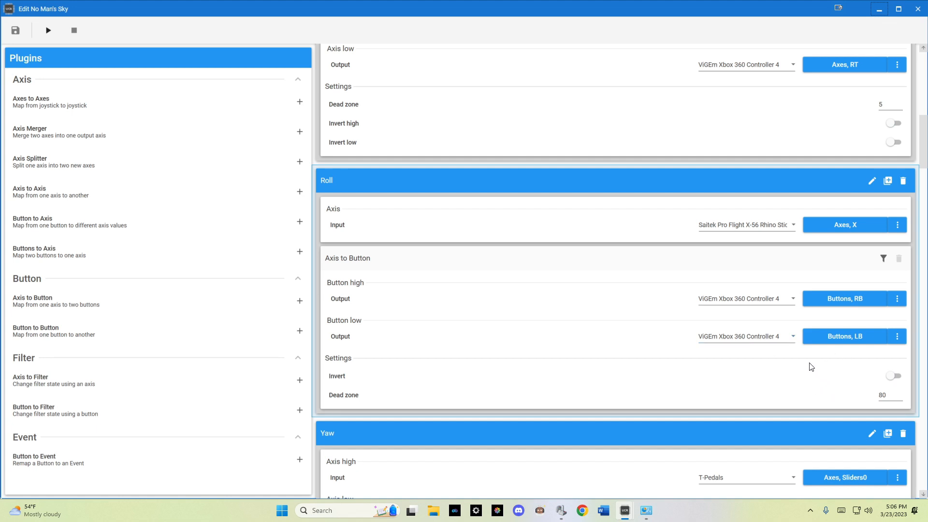
scroll("down", 3)
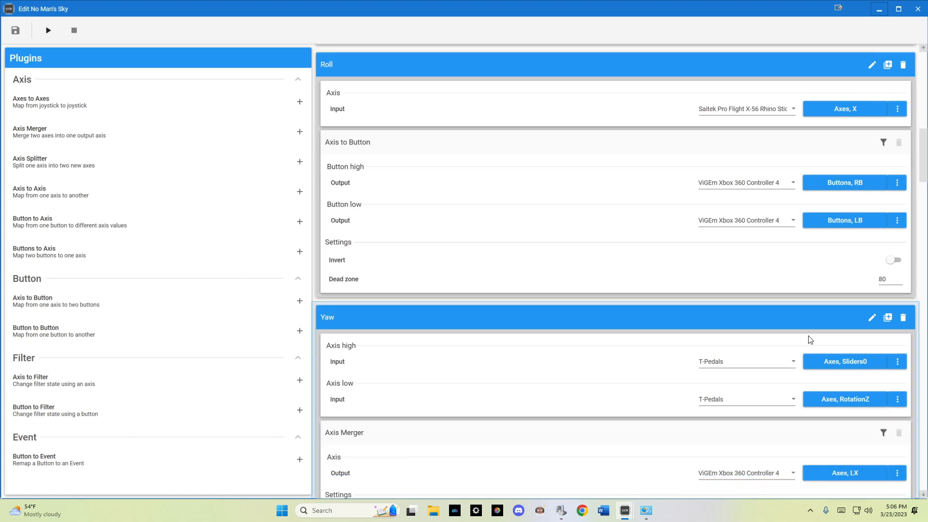
scroll("down", 3)
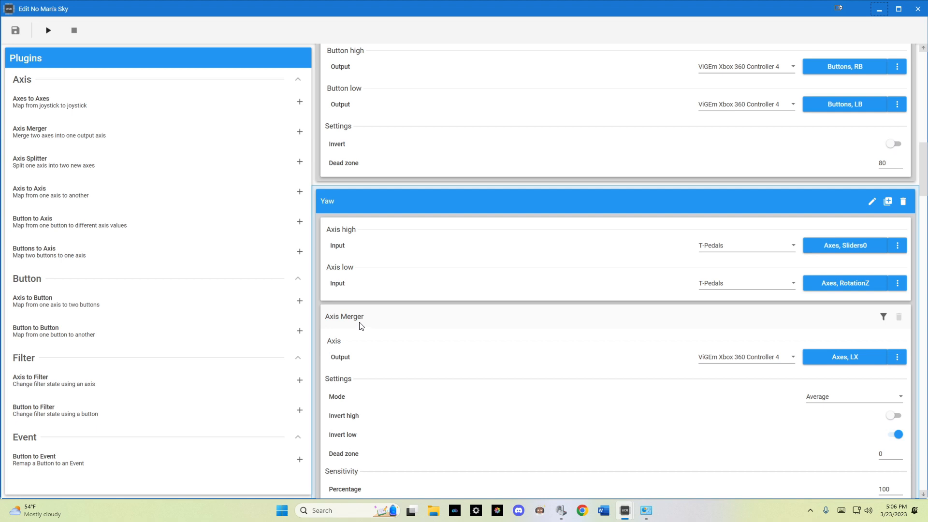
mouse_move(364, 325)
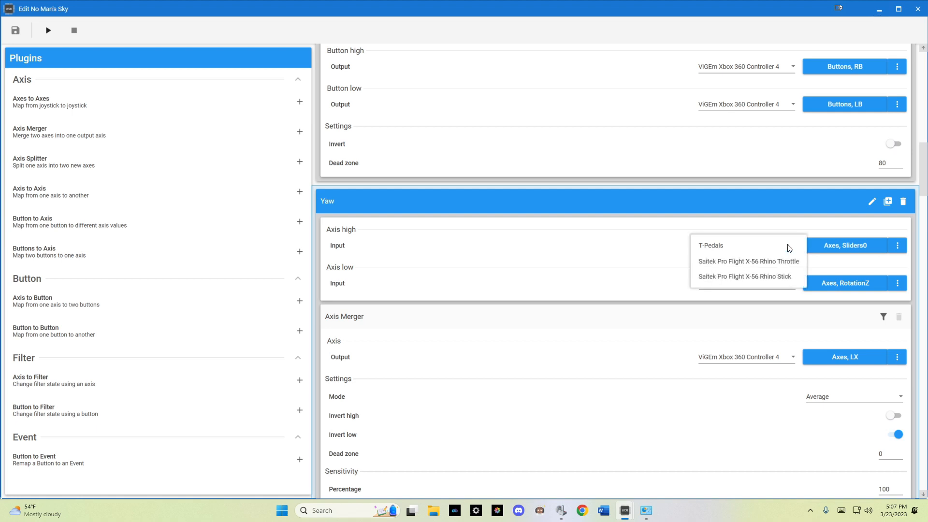
left_click(710, 245)
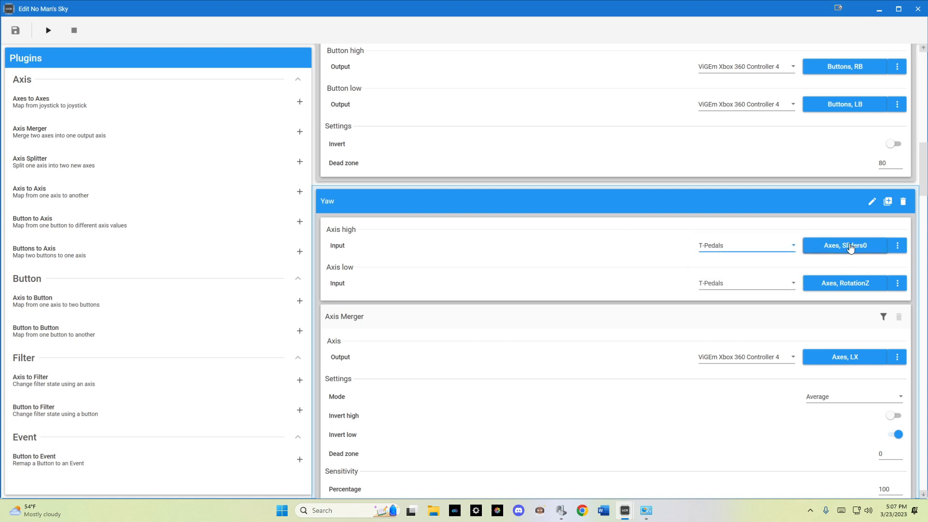
mouse_move(852, 287)
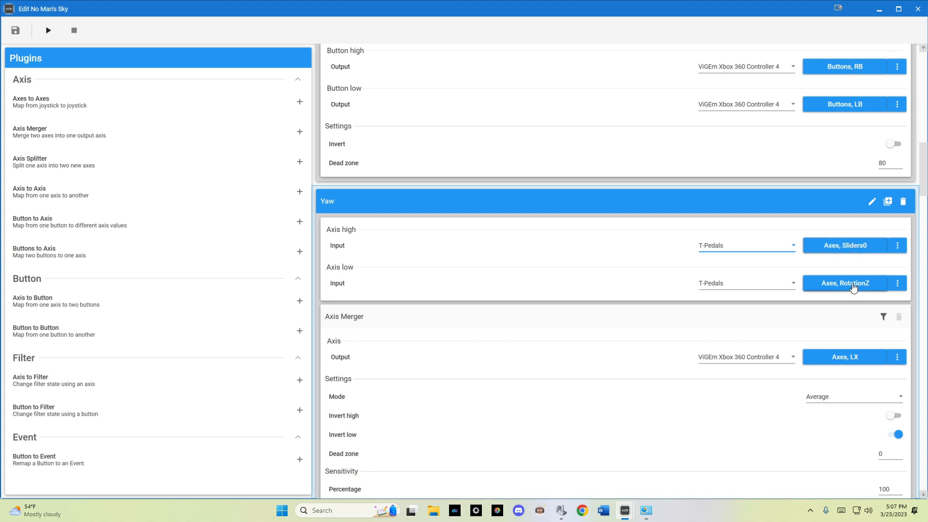
mouse_move(853, 287)
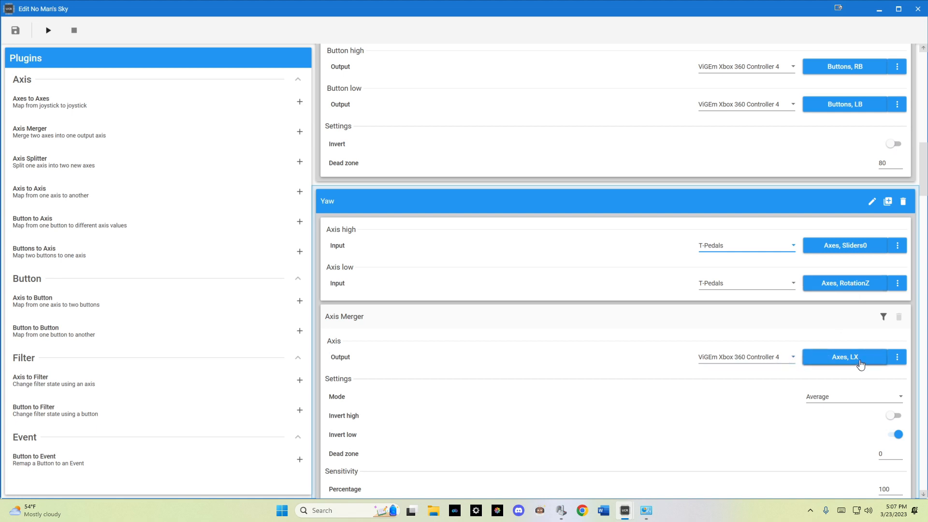
mouse_move(706, 356)
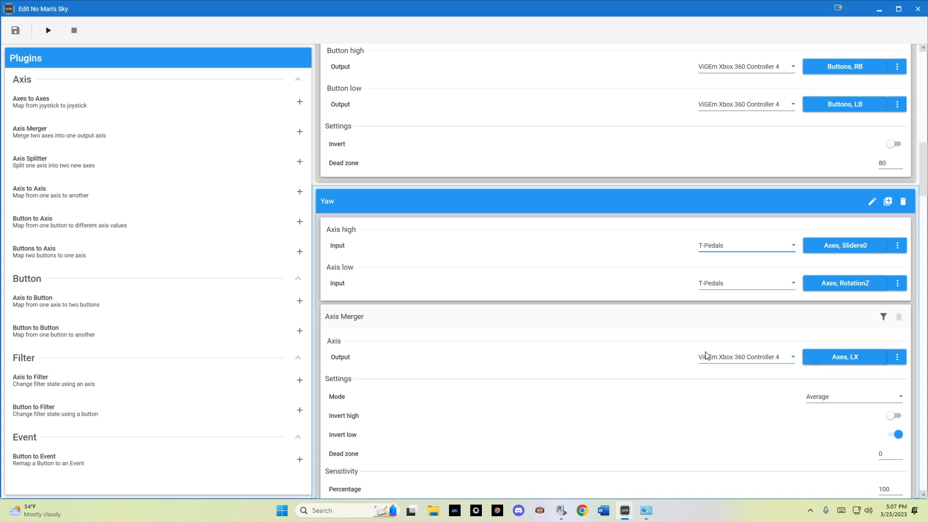
scroll("down", 3)
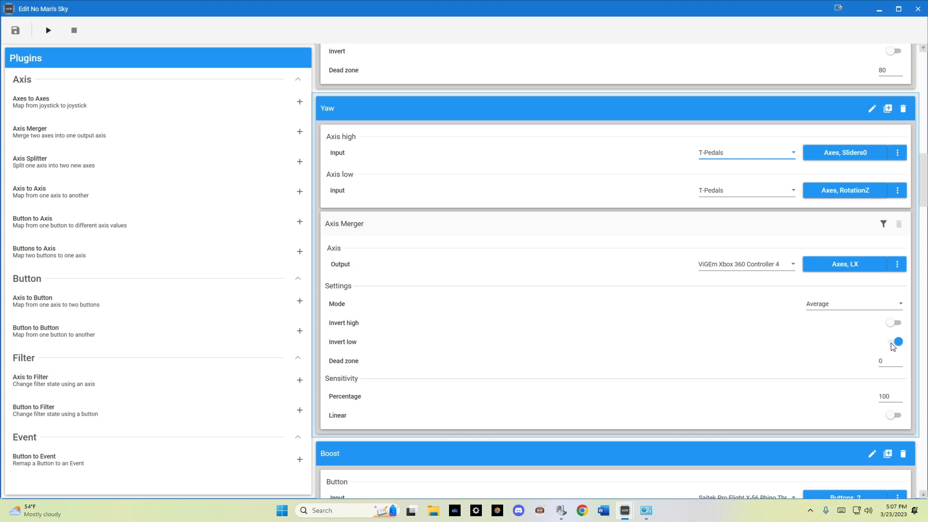
left_click(896, 342)
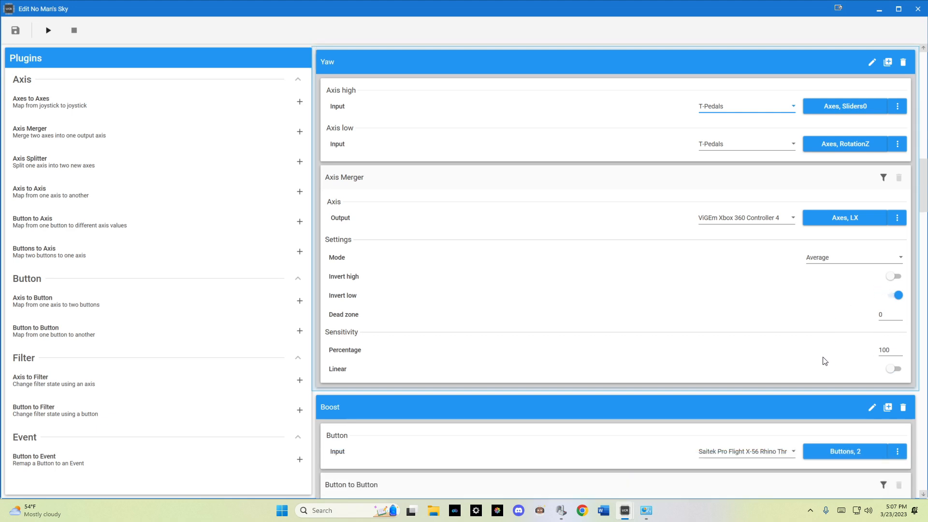
scroll("down", 3)
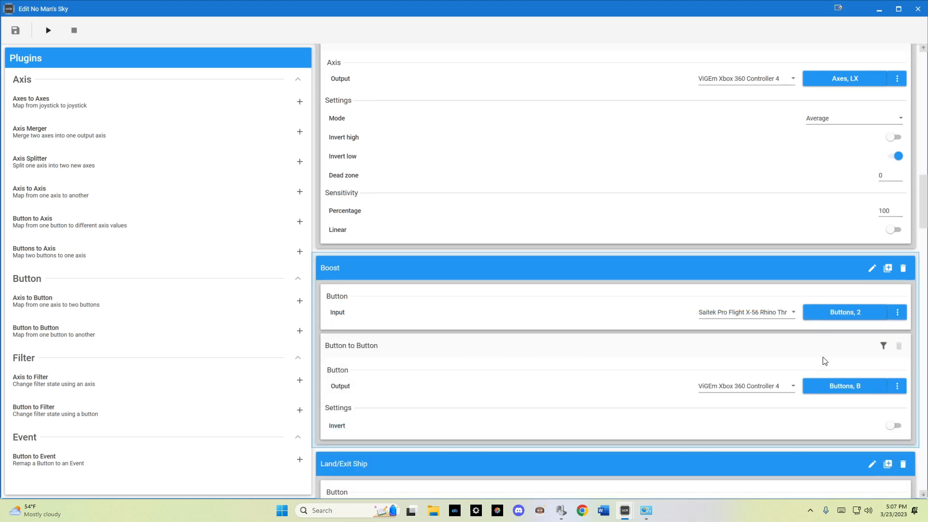
scroll("down", 3)
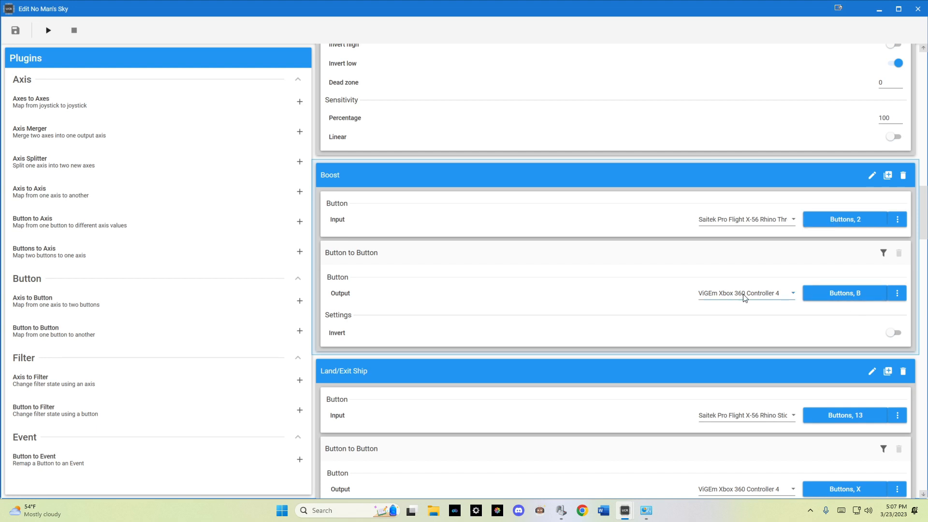
scroll("down", 3)
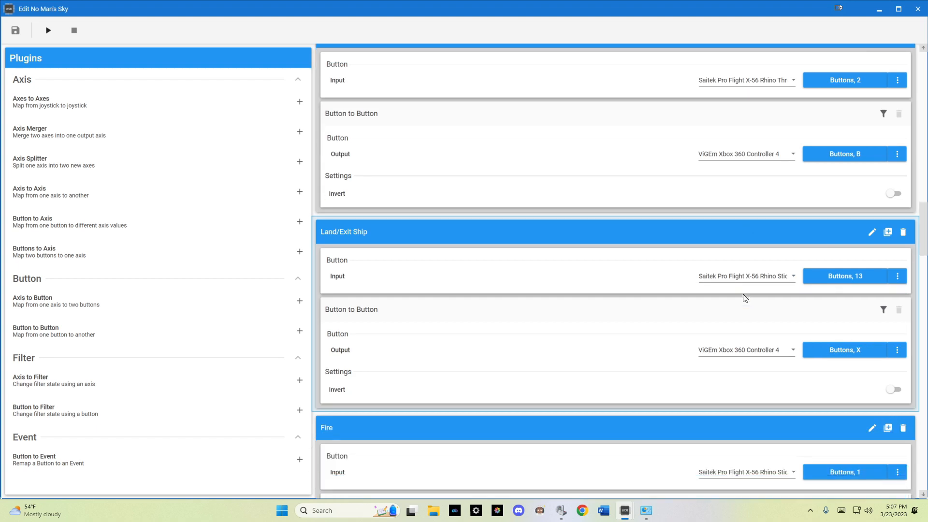
scroll("down", 3)
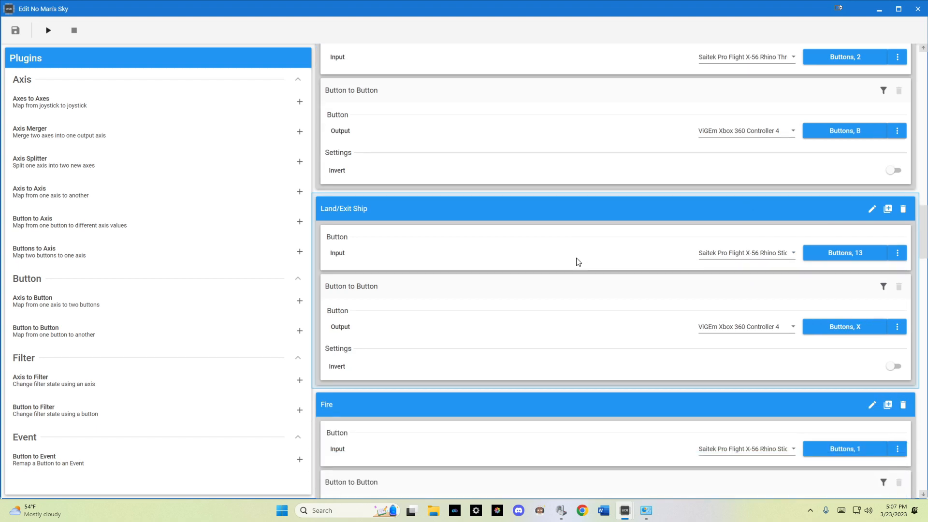
mouse_move(355, 294)
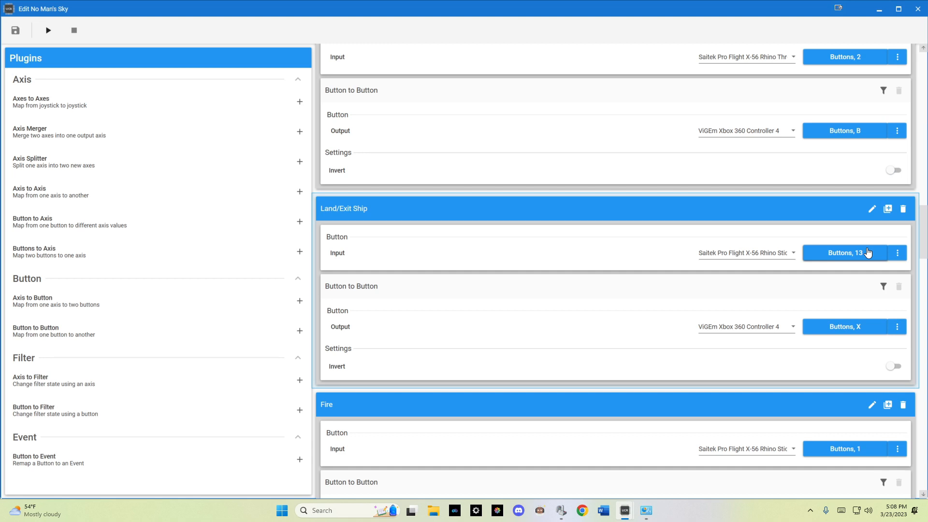
mouse_move(823, 342)
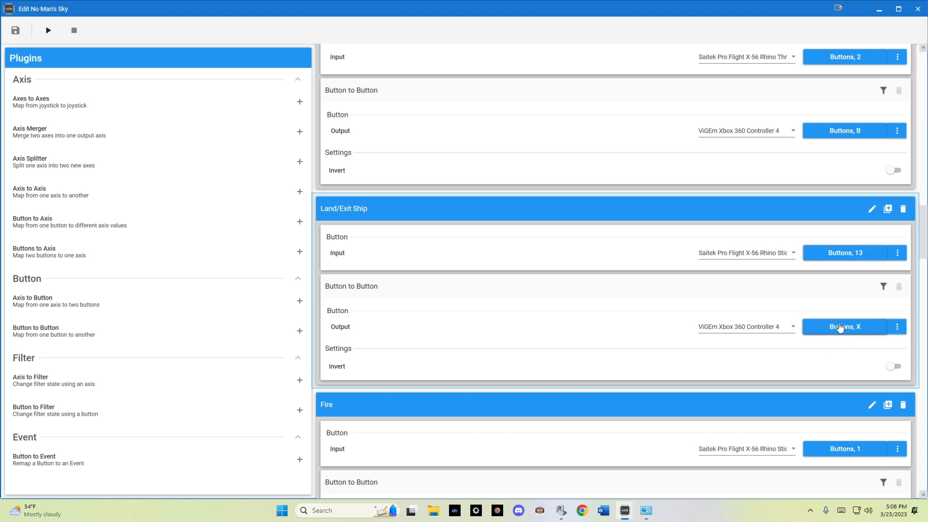
scroll("down", 3)
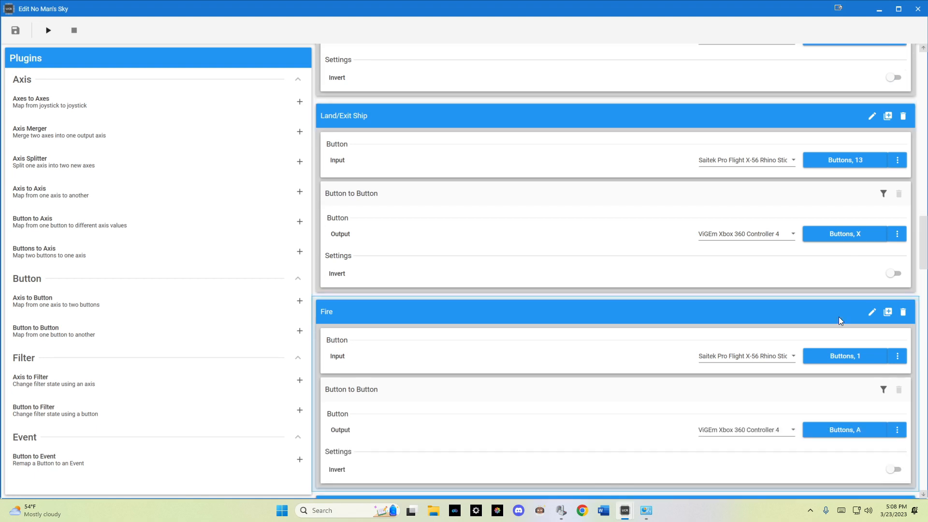
scroll("down", 3)
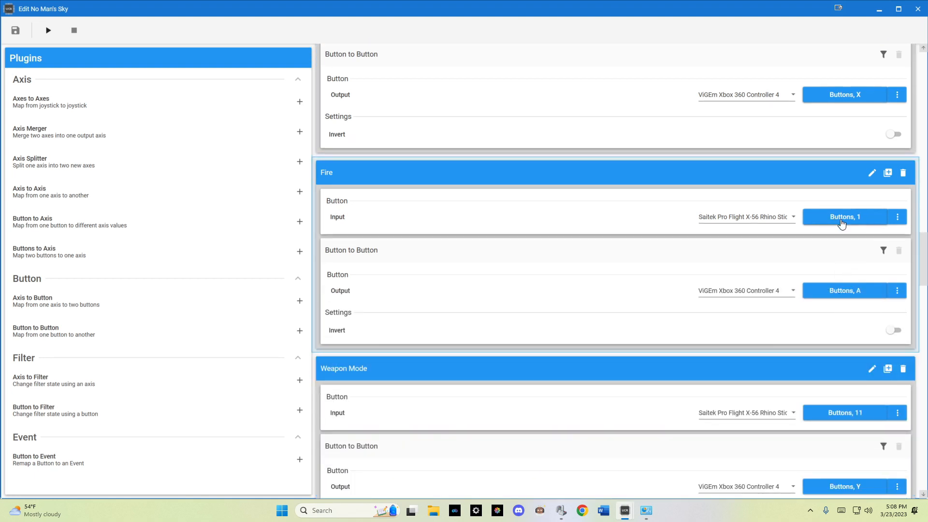
mouse_move(778, 213)
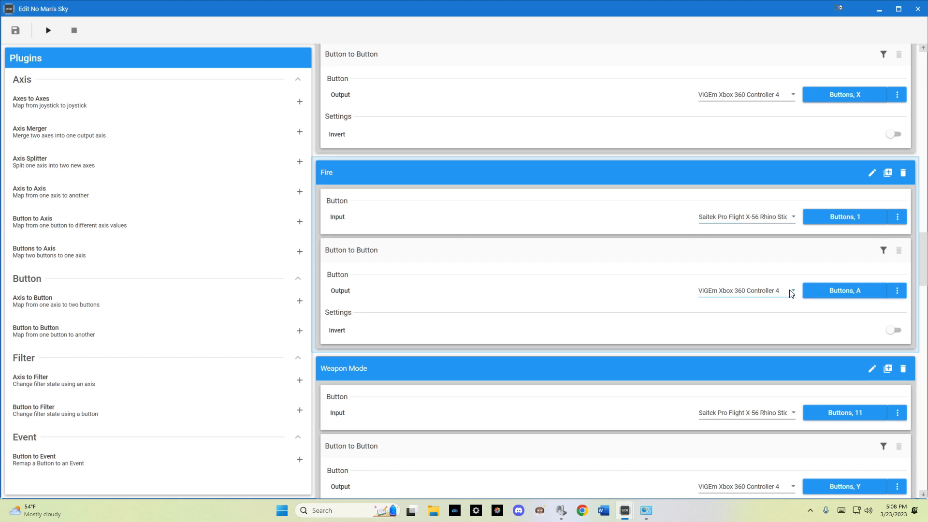
scroll("down", 3)
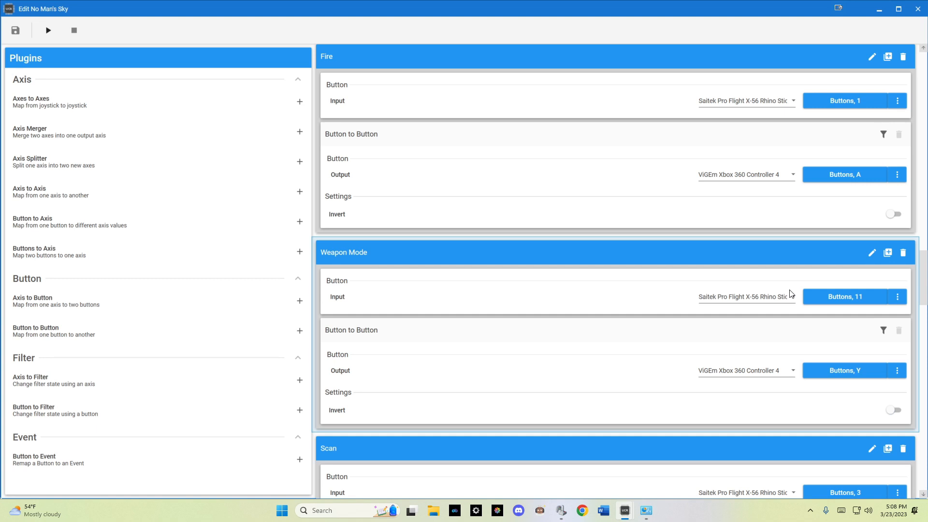
scroll("down", 3)
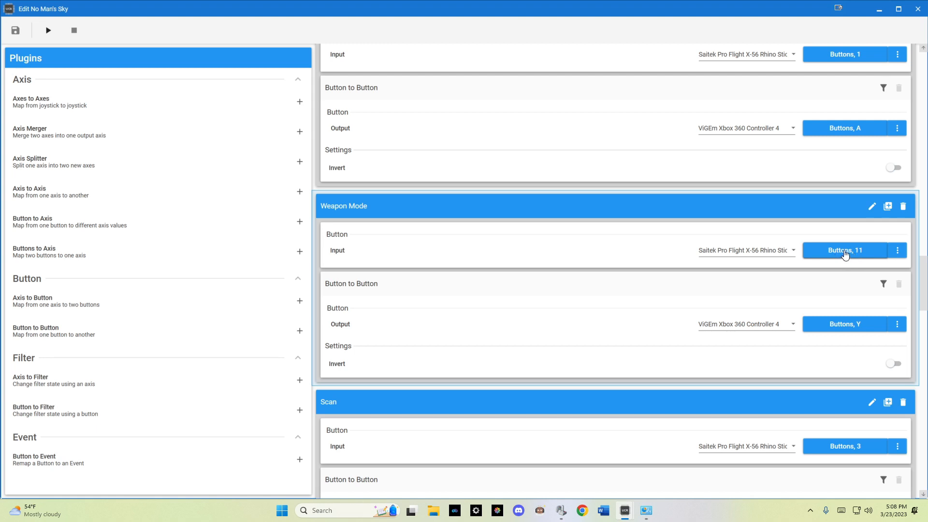
mouse_move(850, 330)
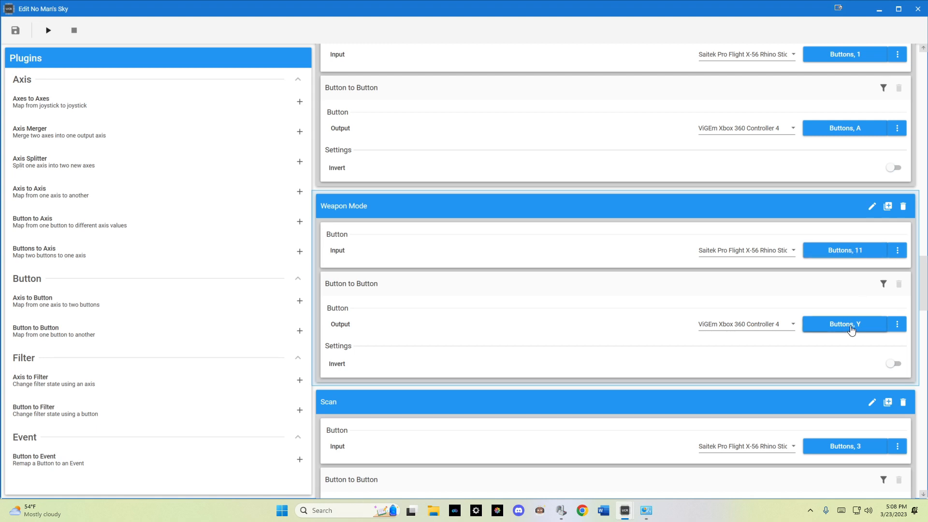
scroll("down", 3)
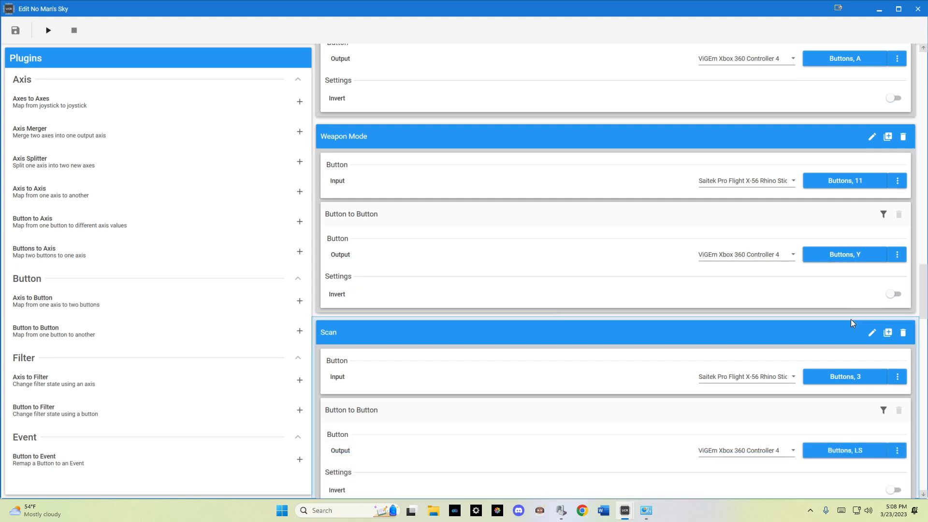
scroll("down", 3)
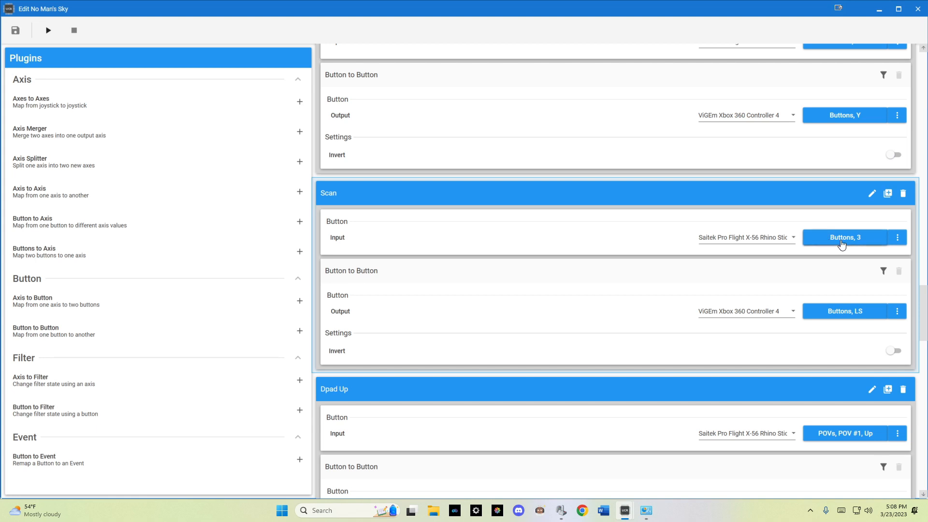
mouse_move(831, 245)
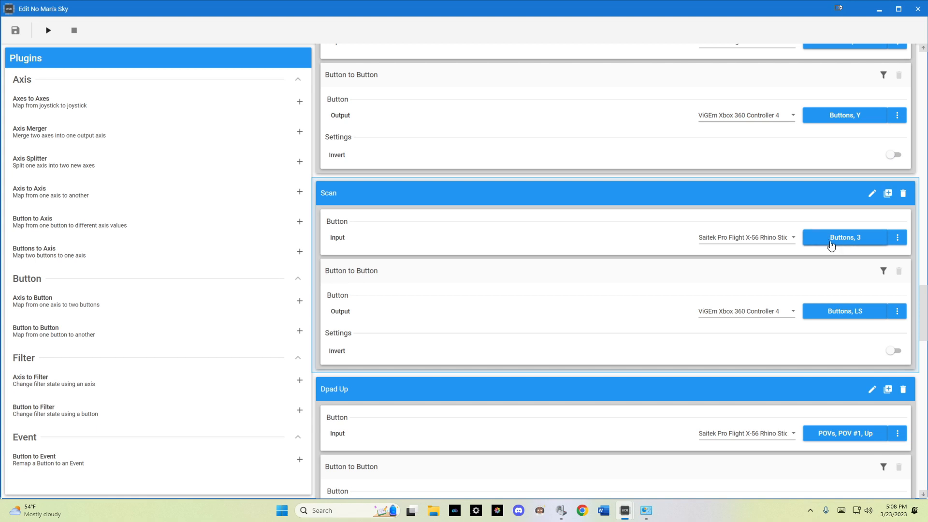
mouse_move(847, 246)
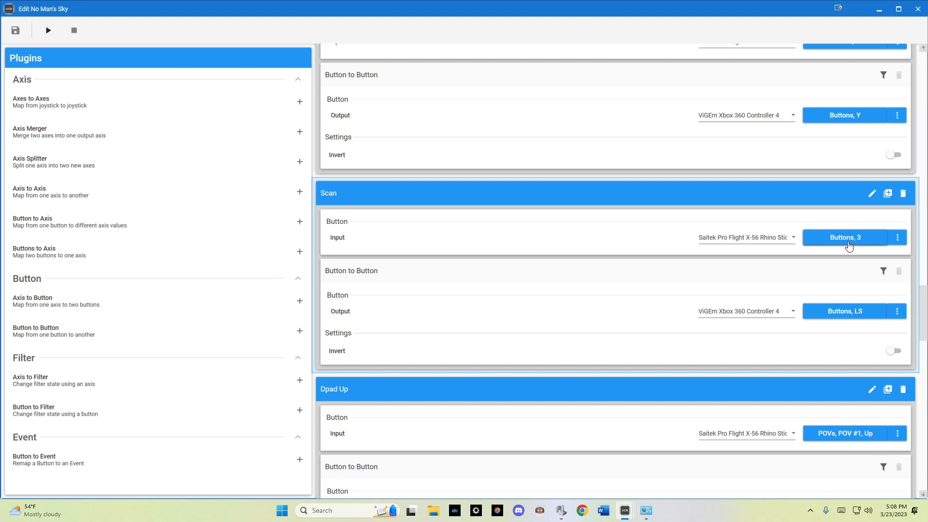
mouse_move(845, 311)
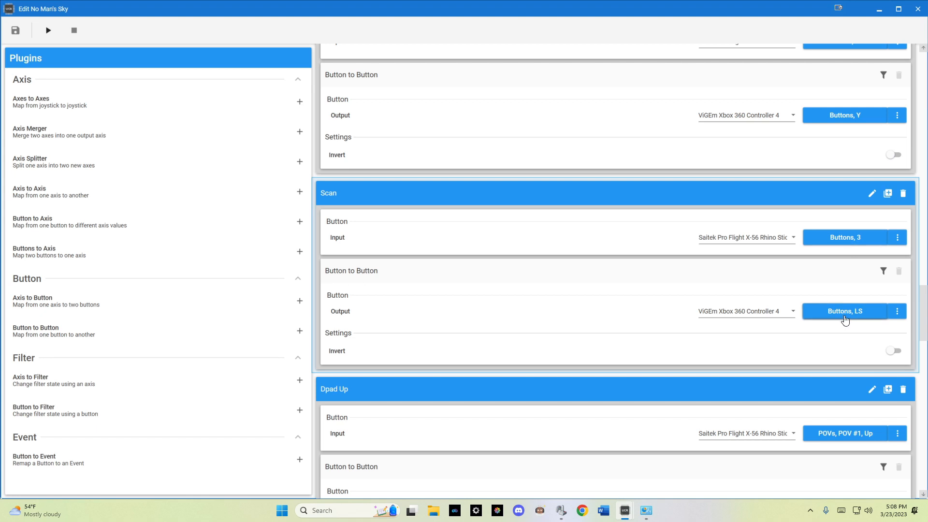
mouse_move(789, 318)
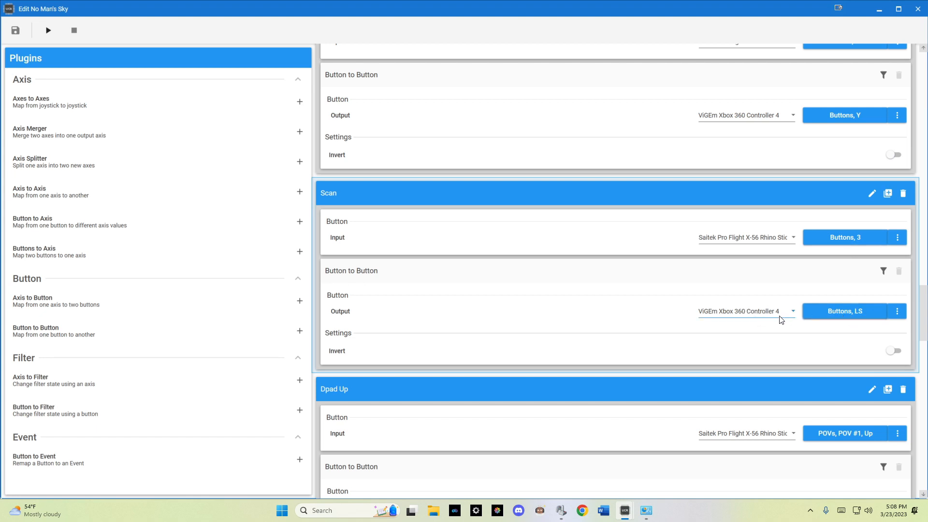
scroll("down", 3)
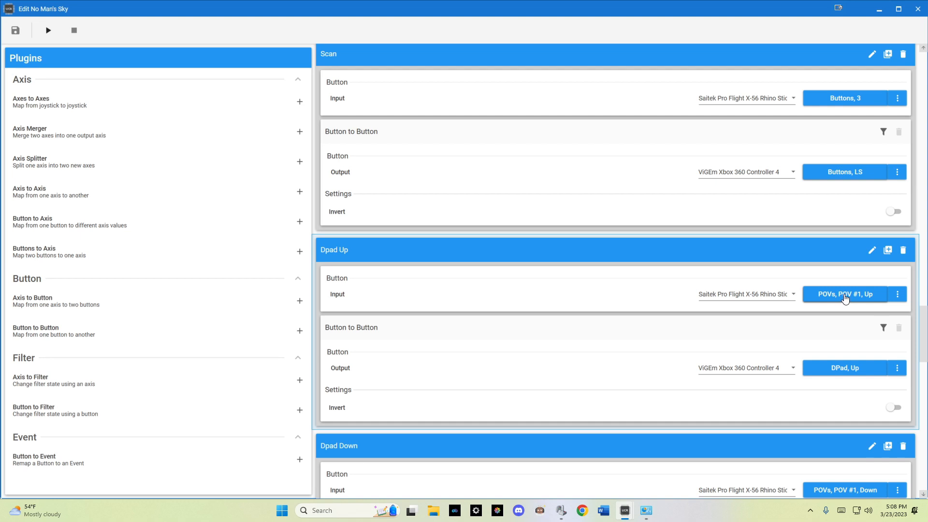
mouse_move(842, 378)
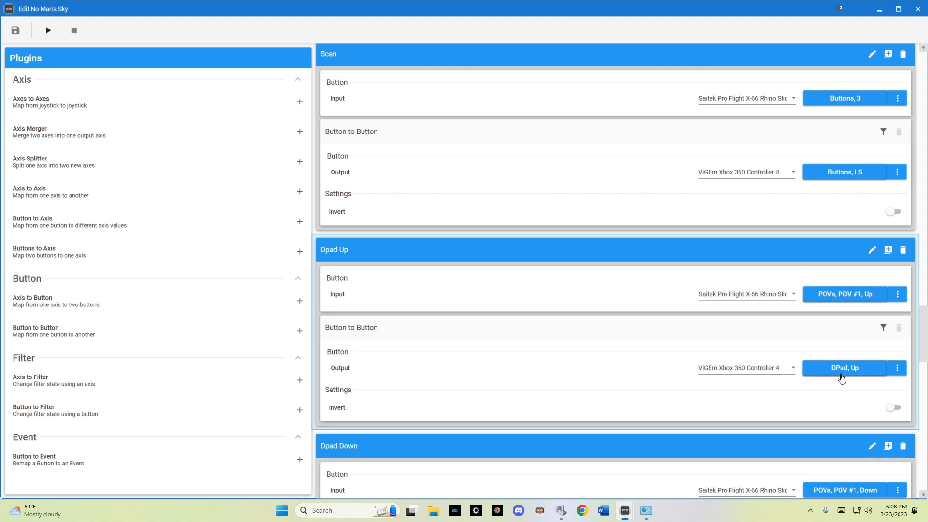
scroll("down", 3)
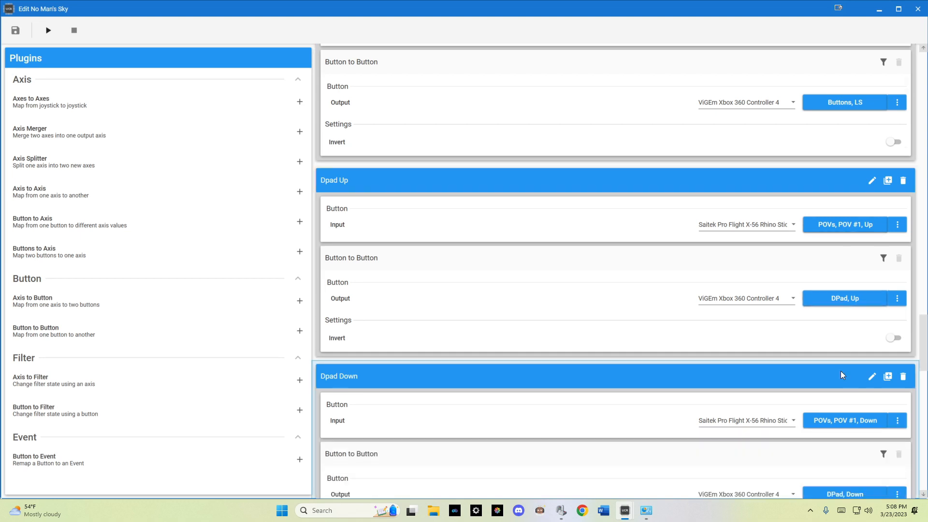
scroll("down", 3)
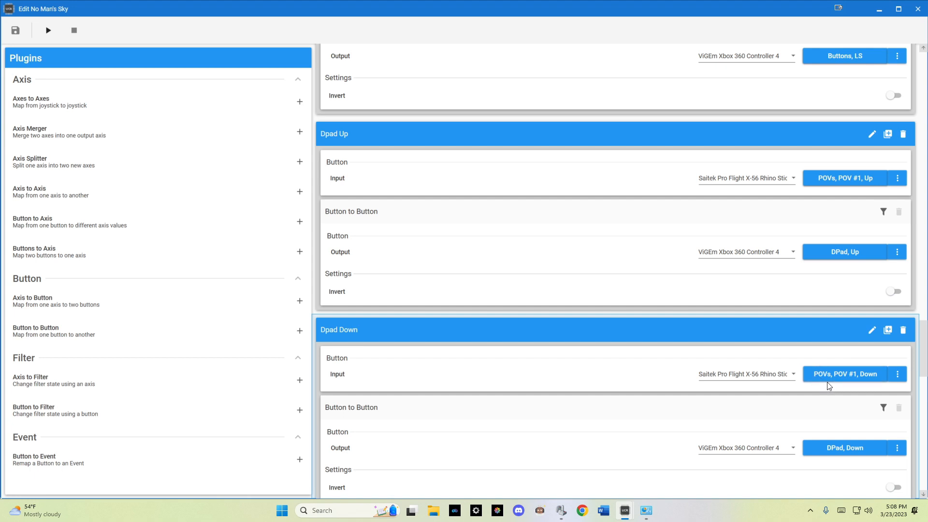
scroll("down", 3)
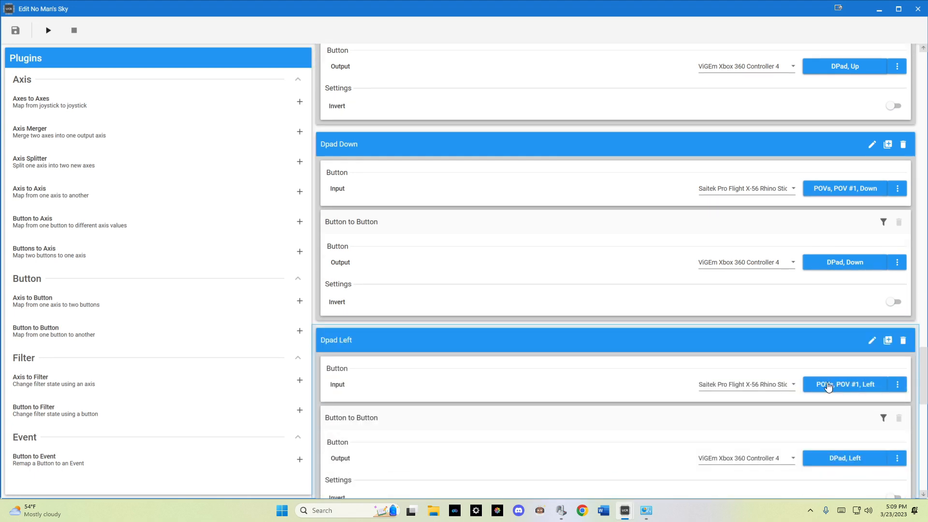
scroll("down", 3)
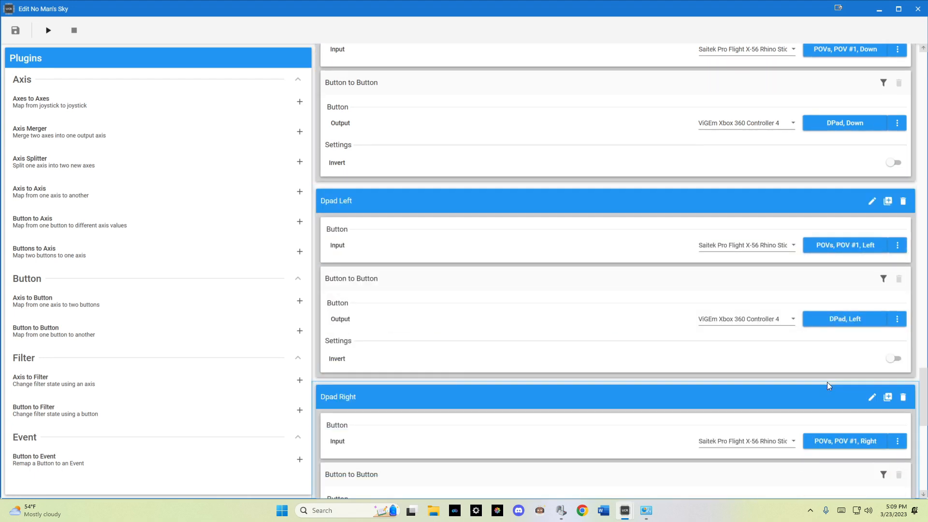
scroll("down", 3)
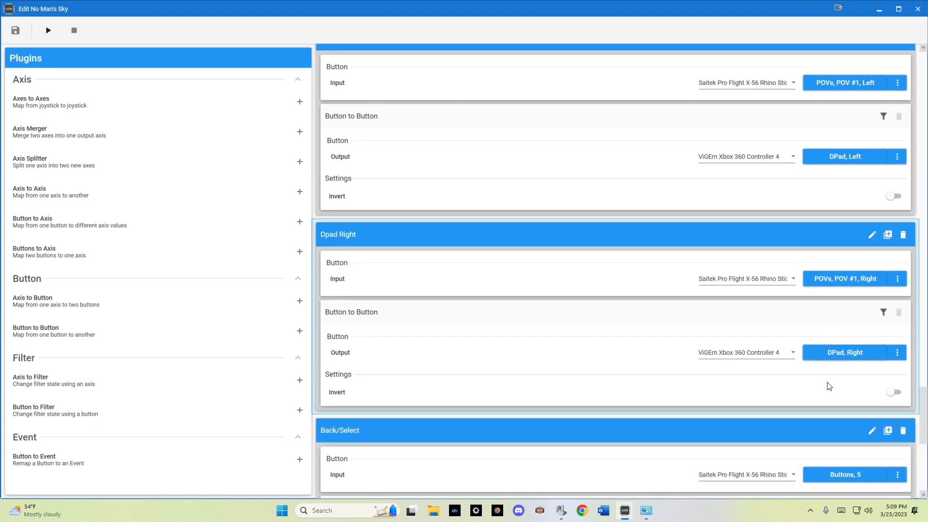
scroll("down", 3)
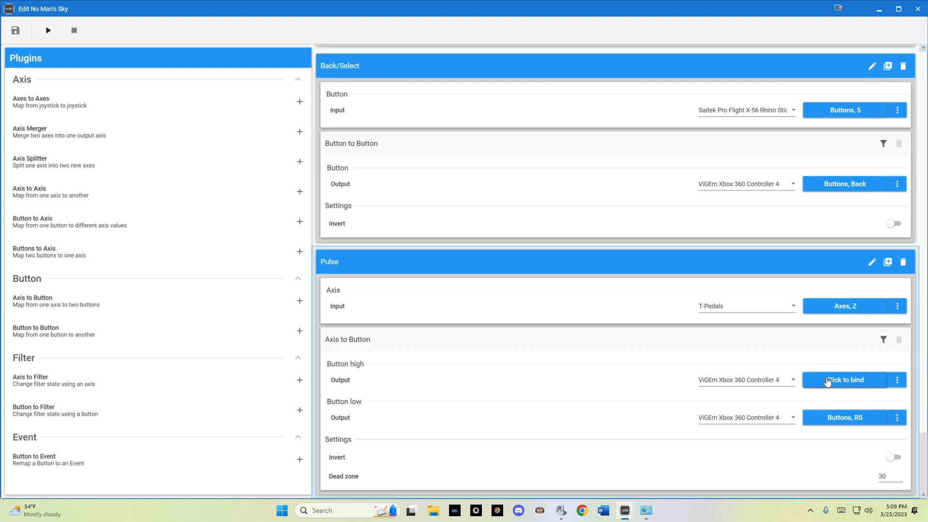
mouse_move(411, 353)
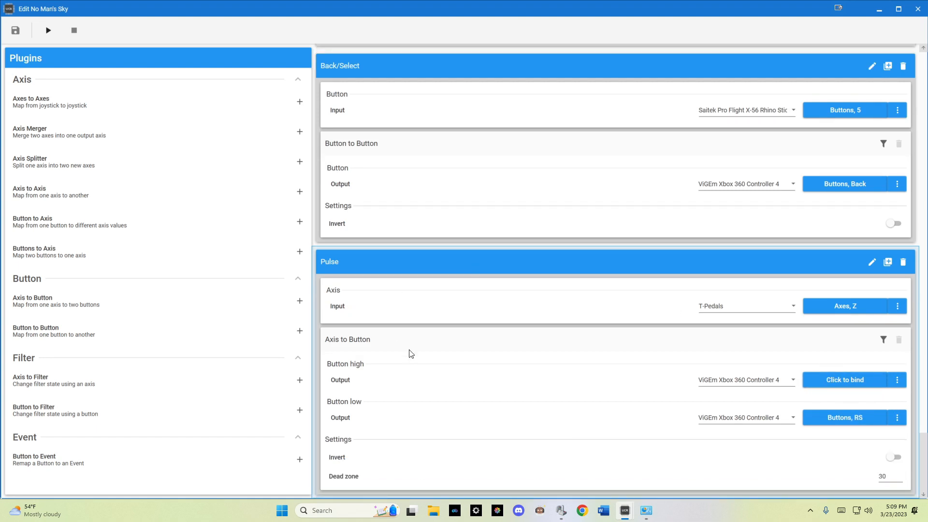
mouse_move(858, 329)
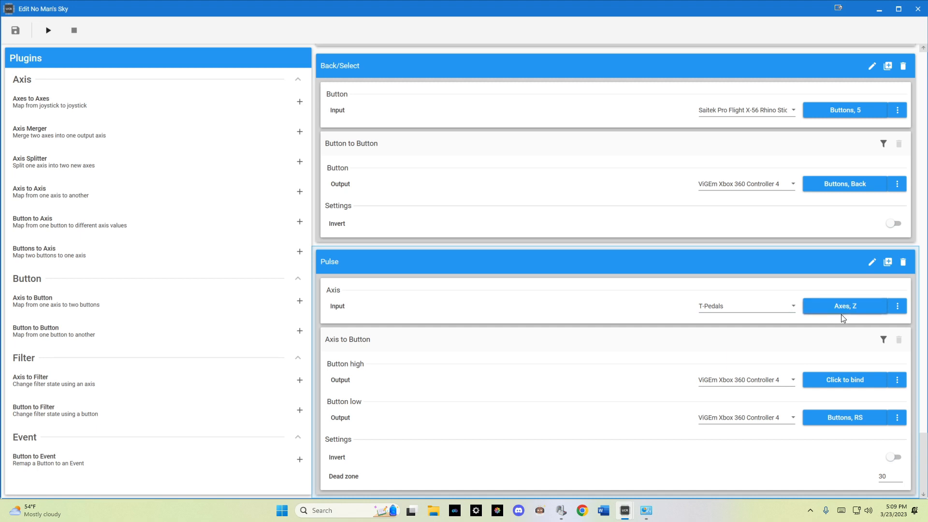
mouse_move(852, 312)
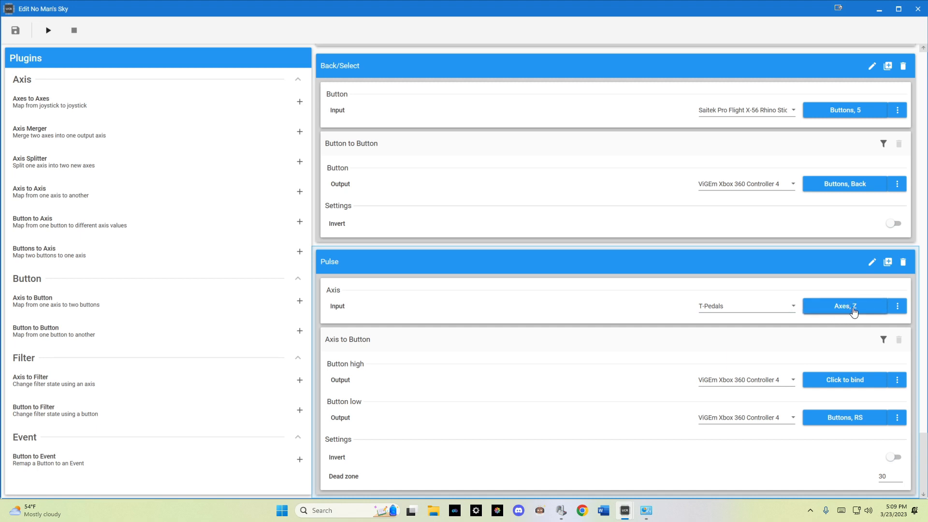
mouse_move(823, 308)
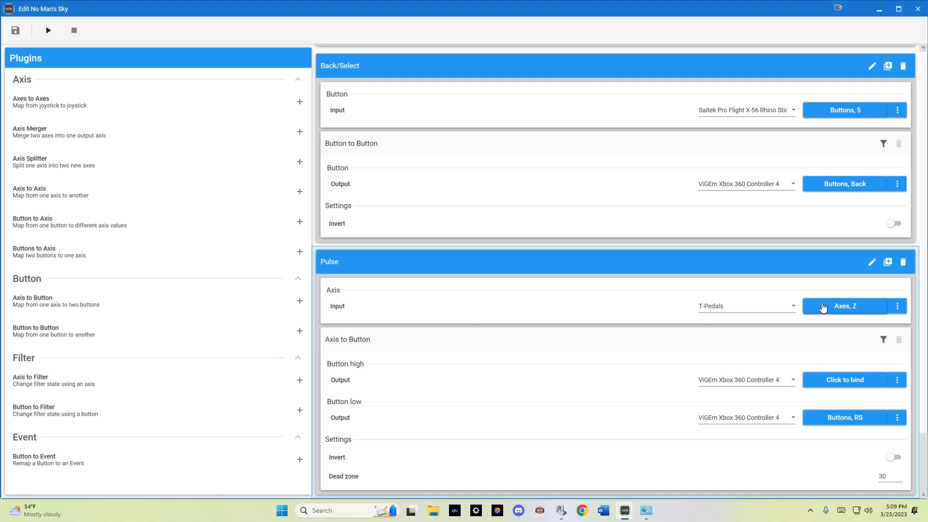
mouse_move(830, 329)
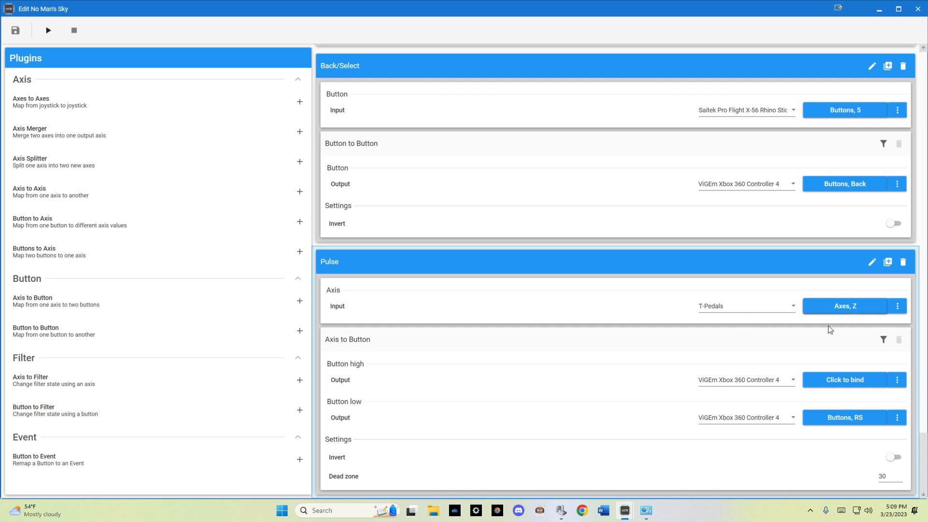
mouse_move(807, 372)
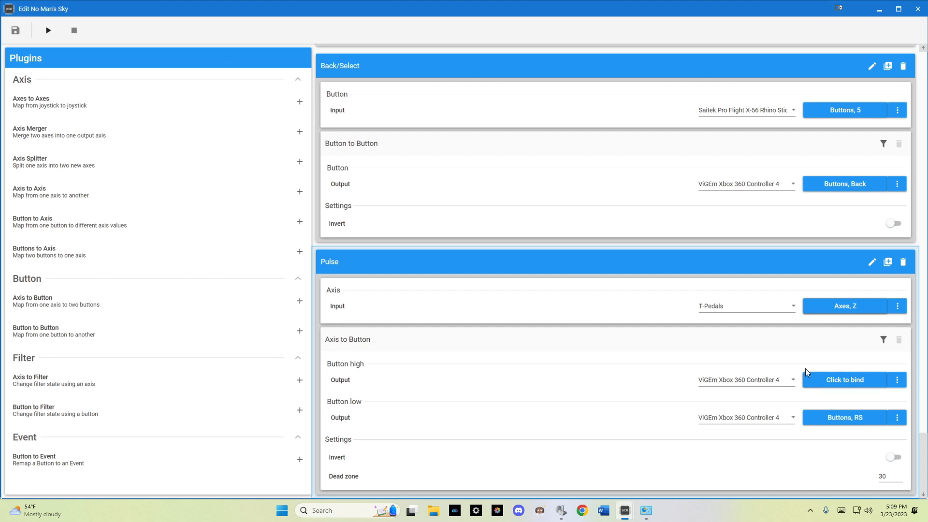
mouse_move(803, 427)
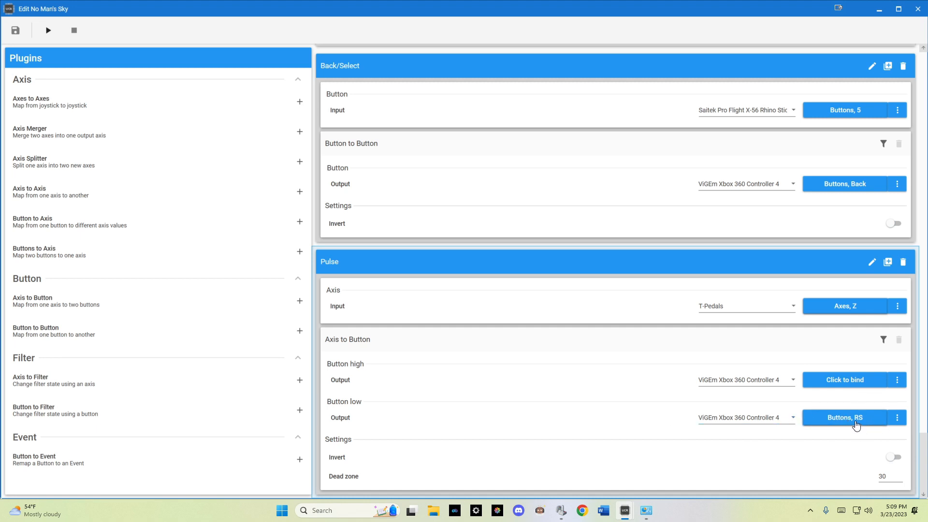
mouse_move(797, 442)
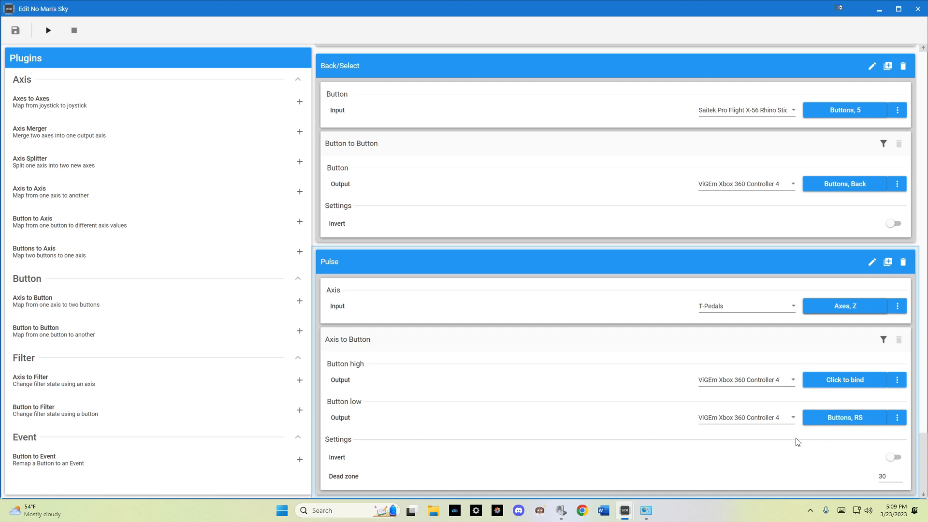
mouse_move(473, 238)
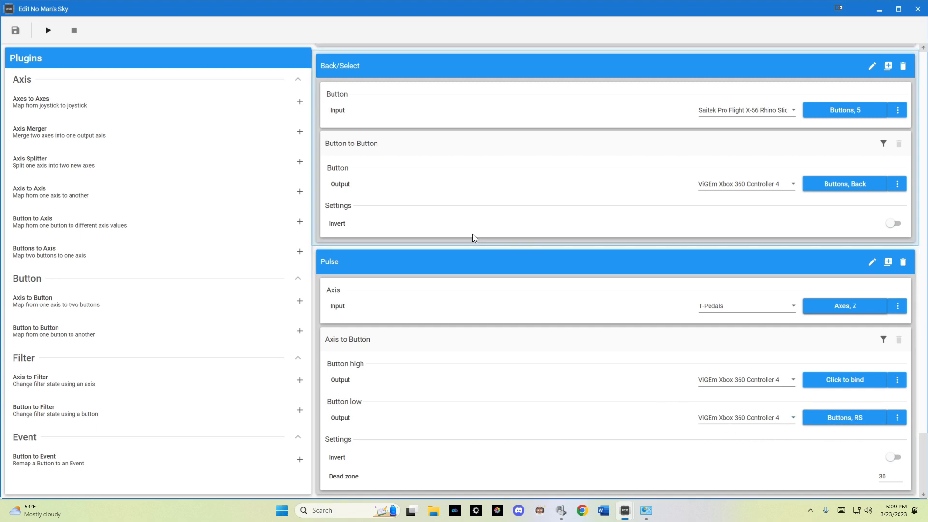